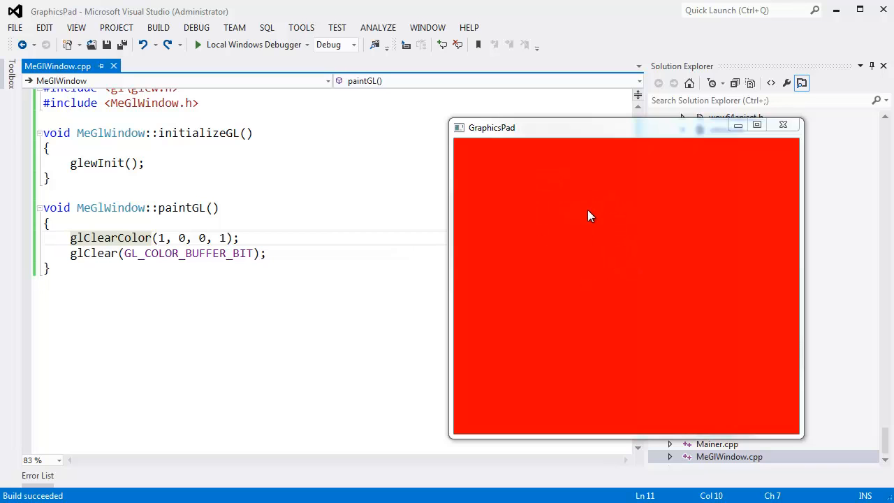
- Close the red GraphicsPad window, delete paintGL's glClearColor and glClear lines, and rerun
left_click(783, 124)
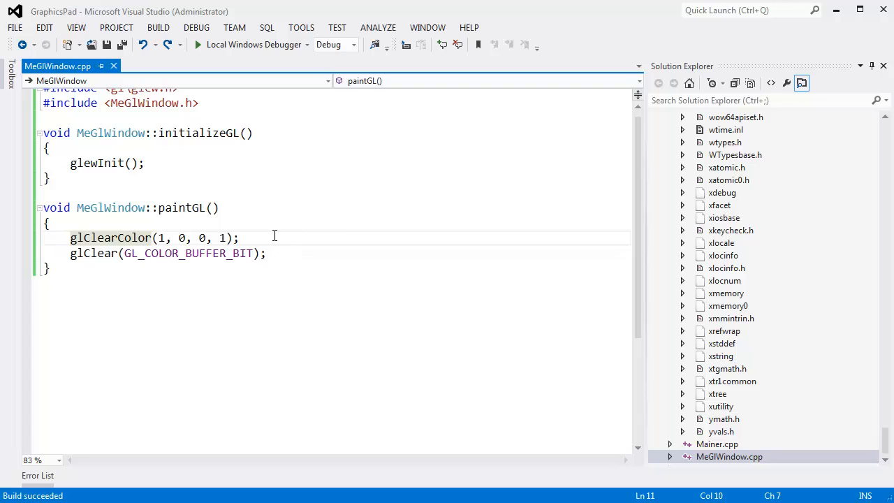
key("Delete")
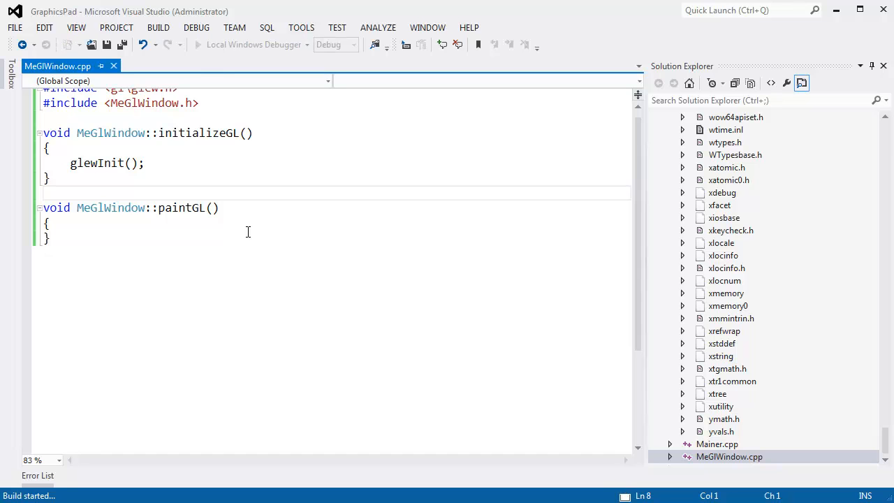
left_click(197, 44)
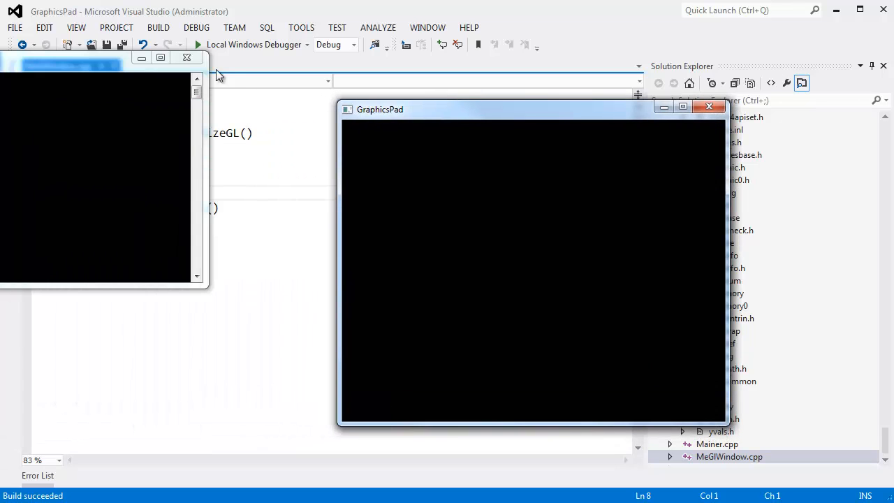
mouse_move(559, 132)
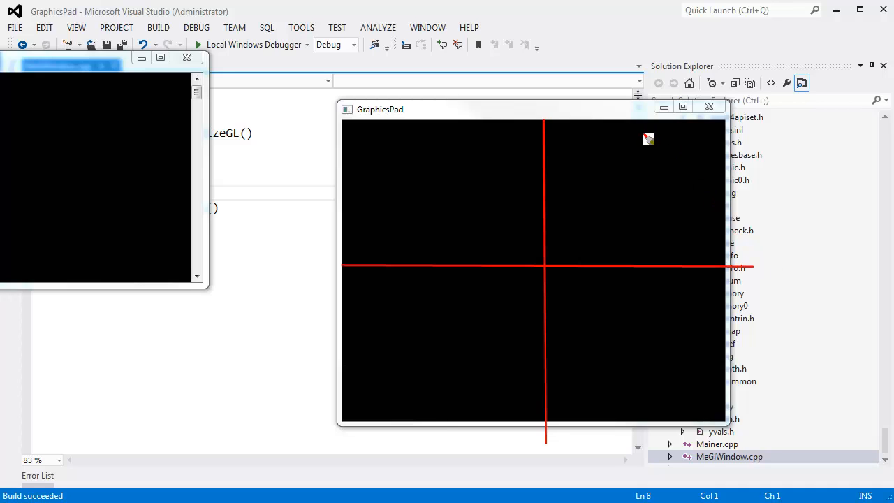
mouse_move(510, 265)
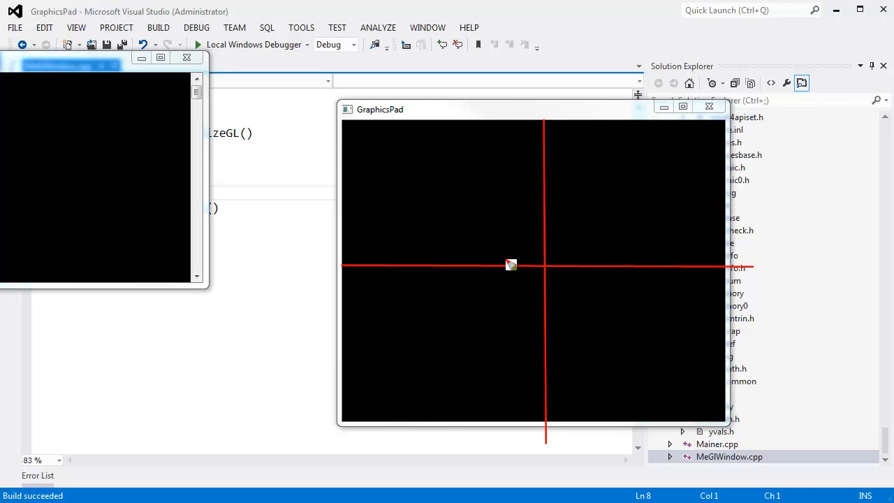
mouse_move(157, 396)
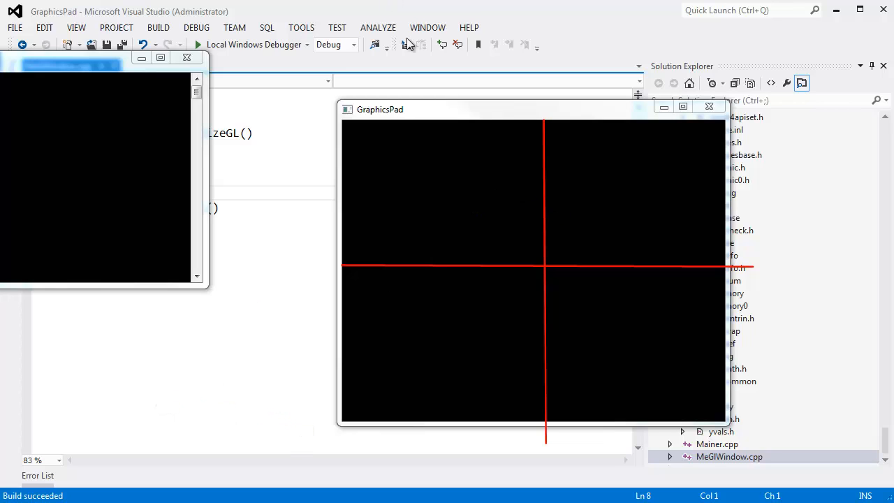
mouse_move(782, 265)
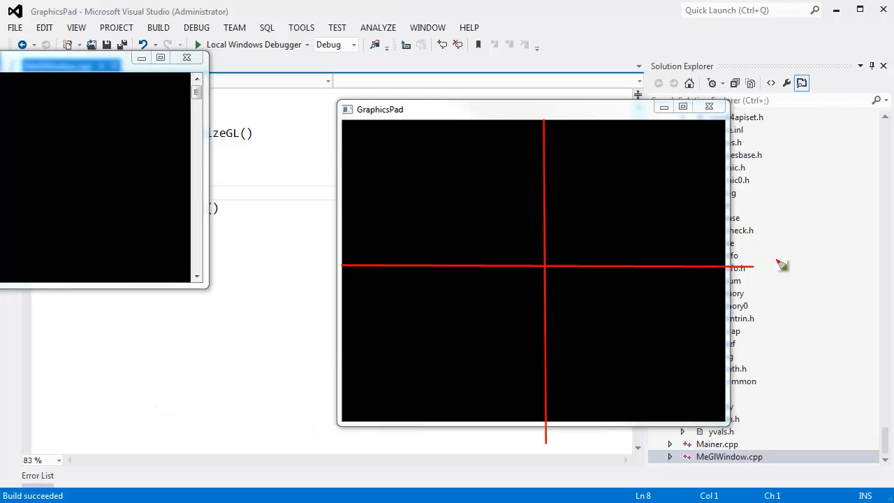
mouse_move(771, 267)
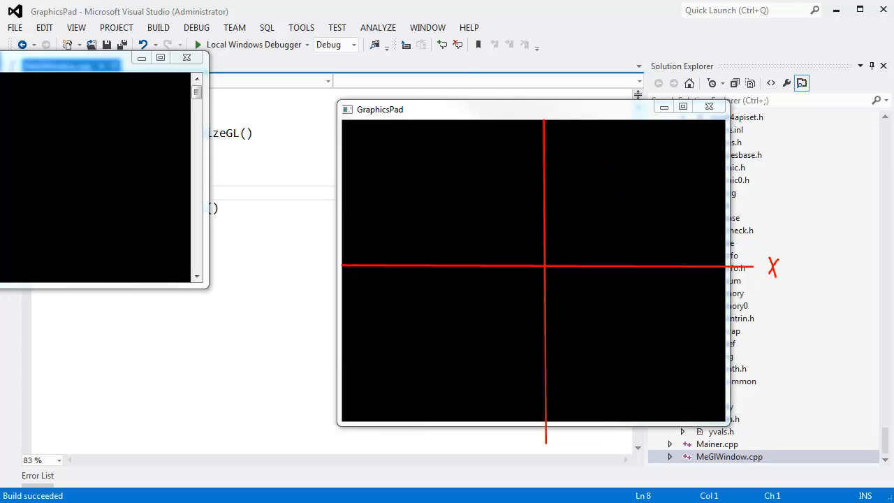
mouse_move(569, 112)
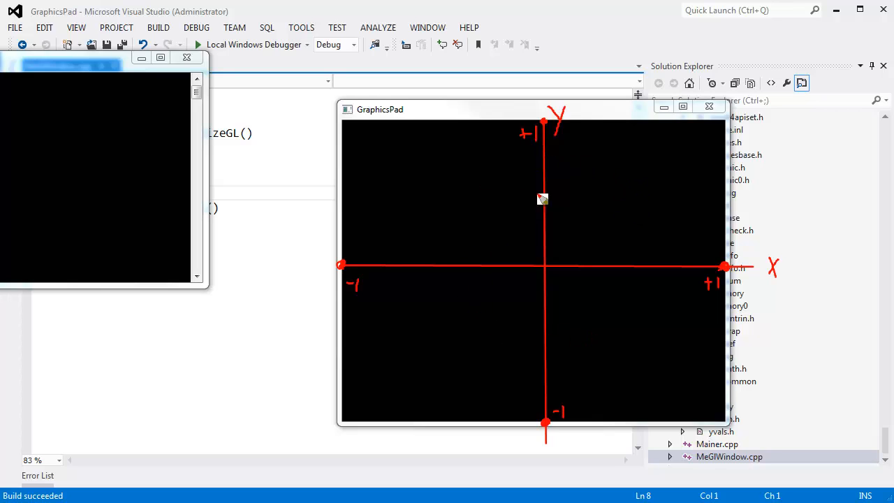
mouse_move(557, 233)
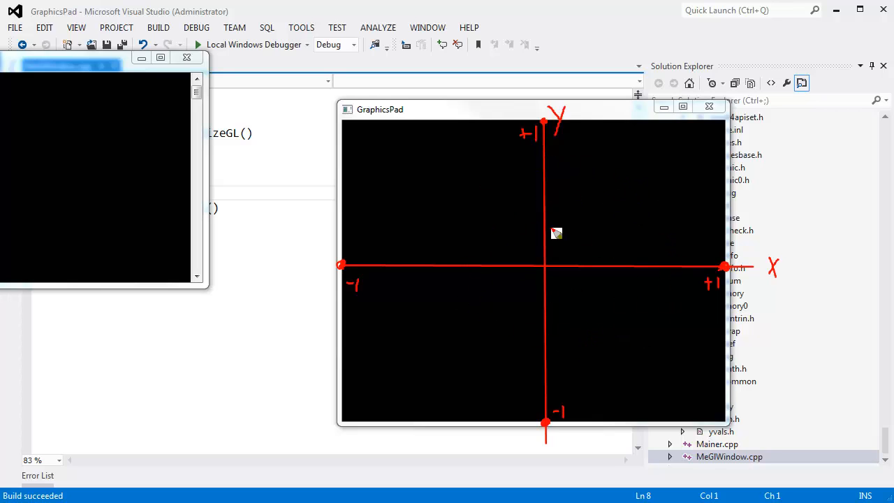
mouse_move(533, 240)
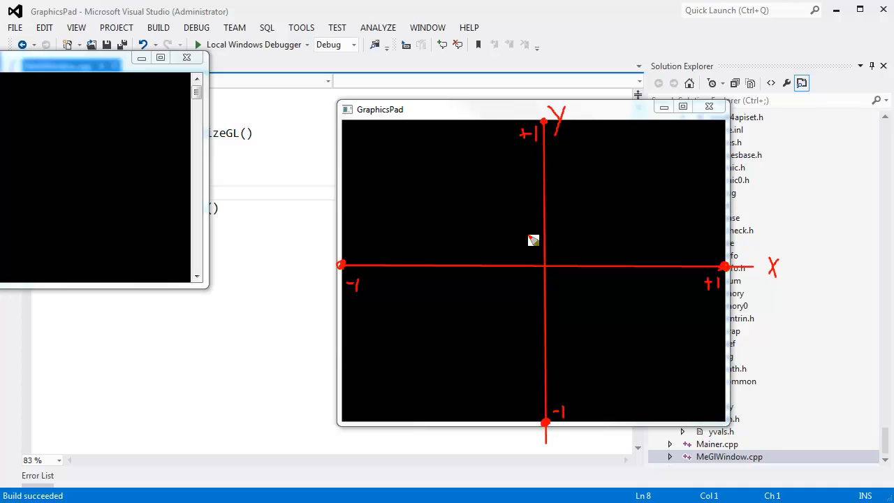
mouse_move(419, 269)
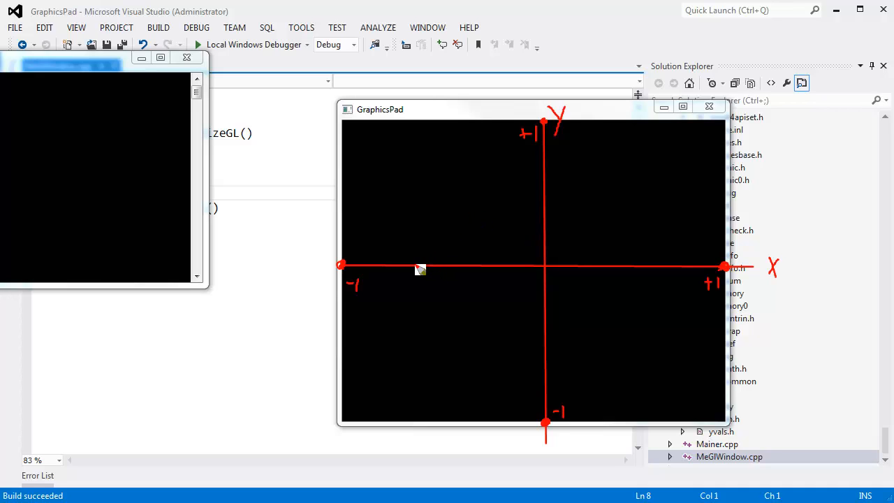
mouse_move(424, 265)
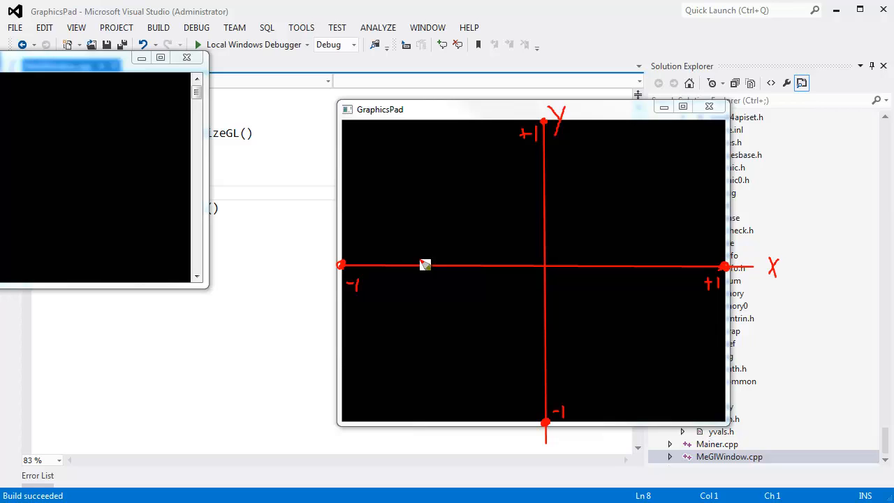
mouse_move(499, 345)
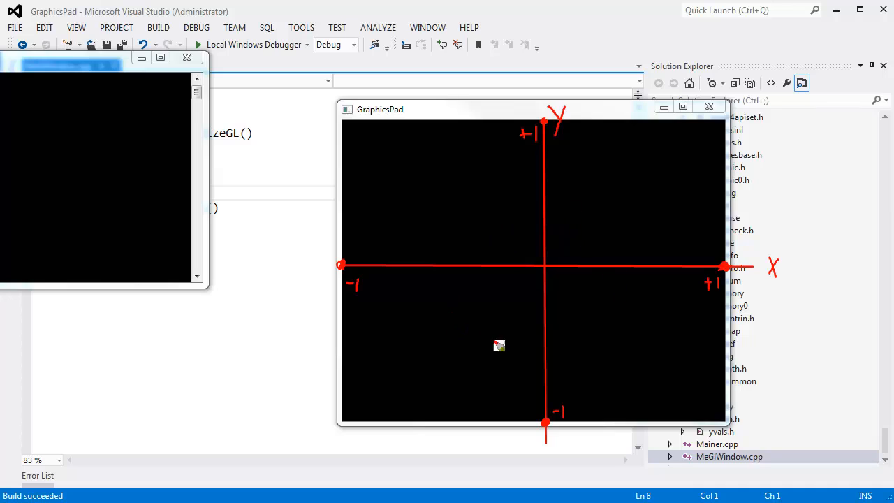
mouse_move(435, 329)
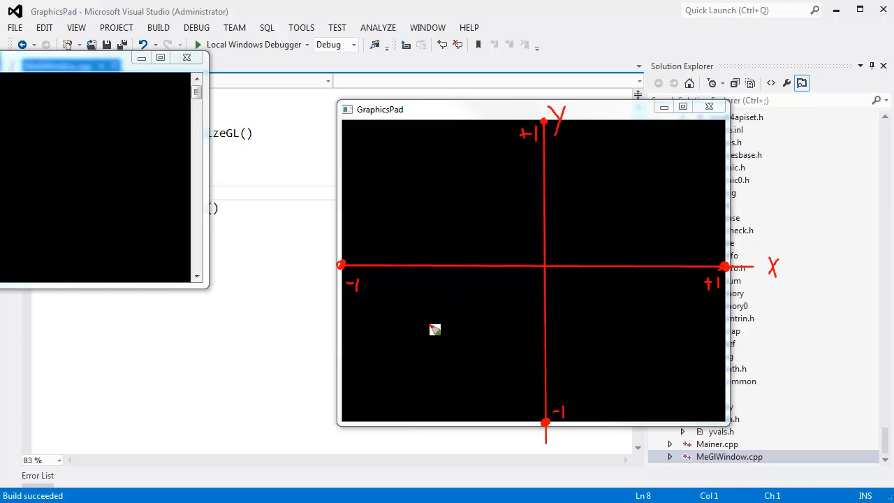
mouse_move(413, 202)
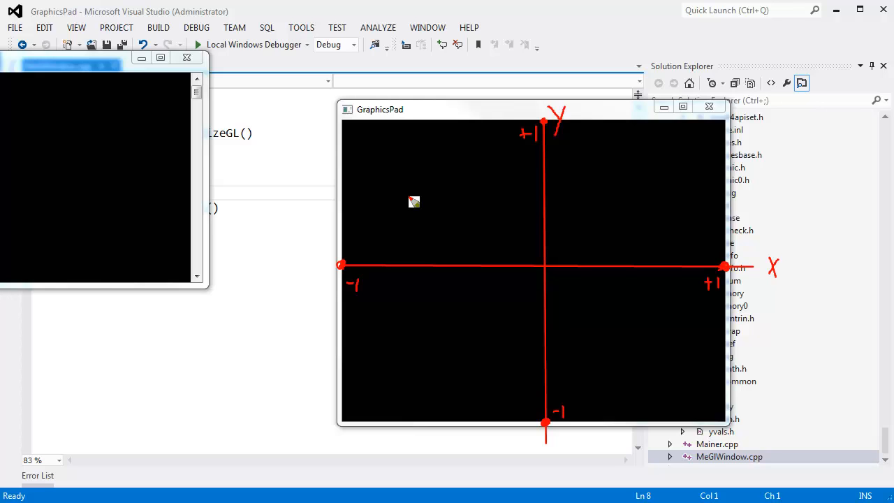
mouse_move(561, 215)
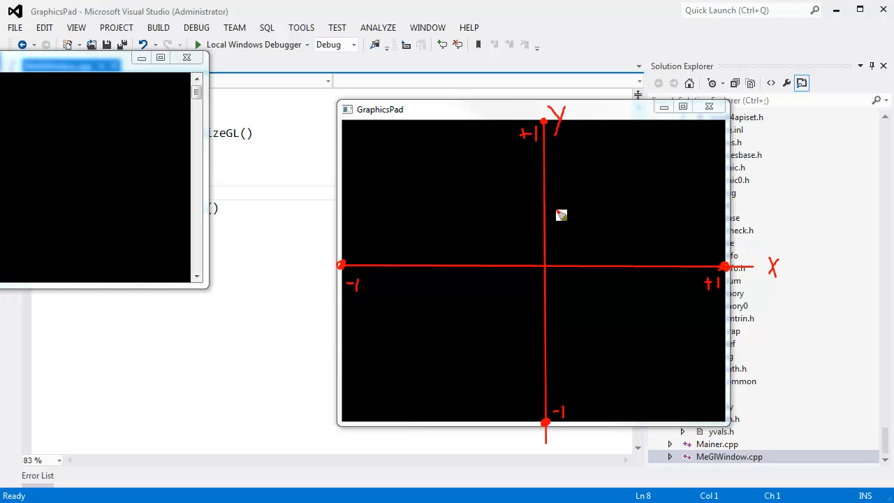
mouse_move(475, 159)
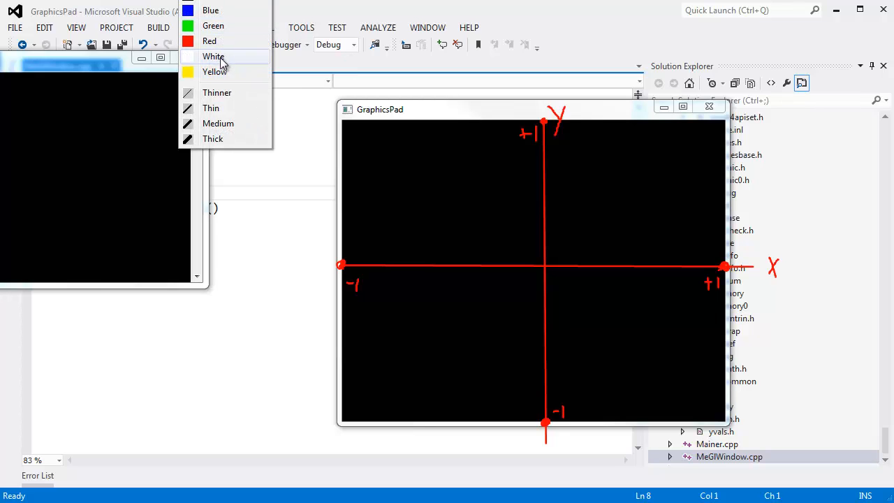
- Draw the triangle in yellow, then switch to a thin pen for corner labels
left_click(213, 56)
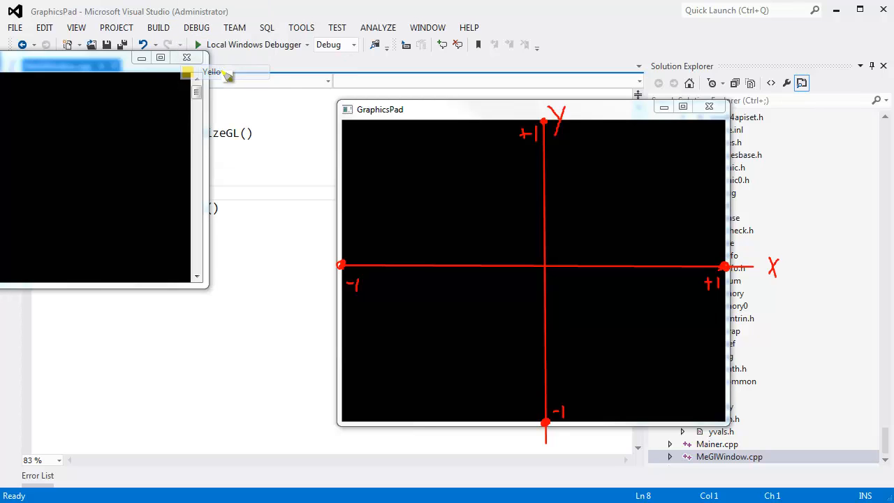
left_click(226, 76)
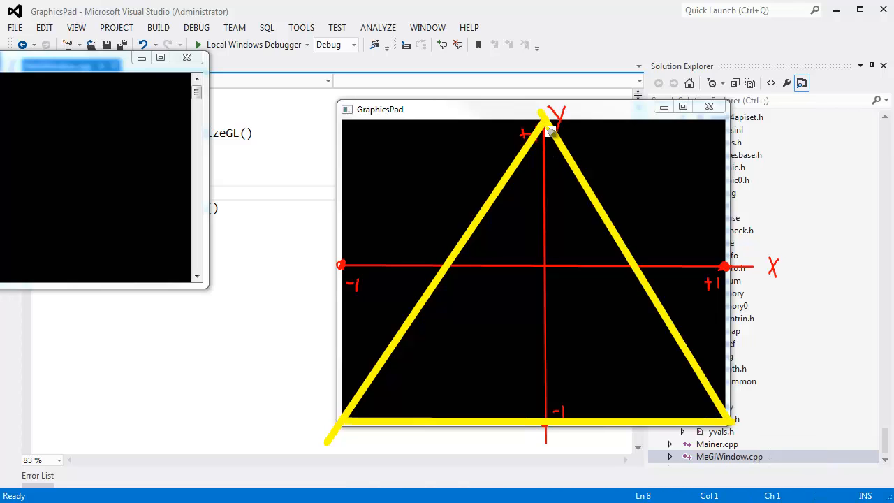
mouse_move(346, 427)
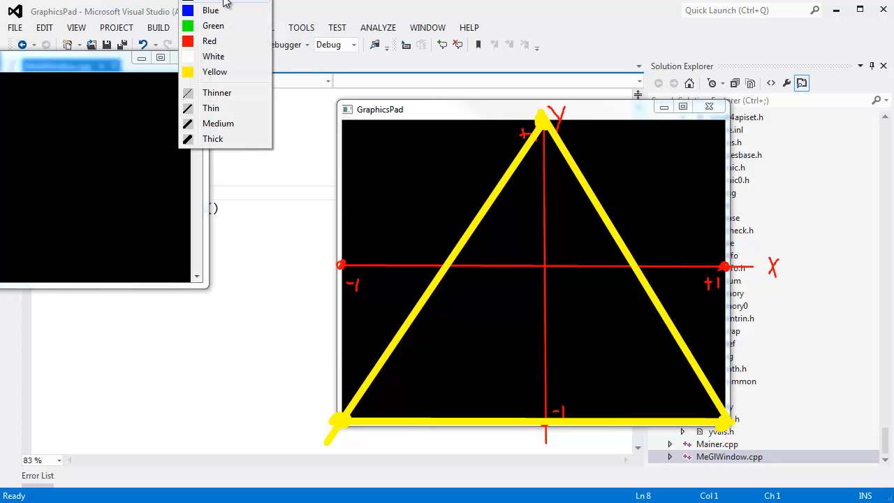
mouse_move(210, 108)
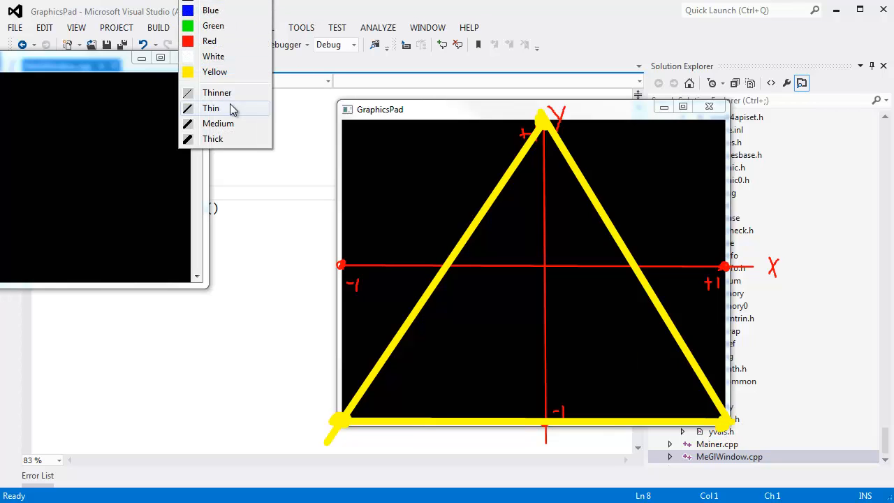
left_click(210, 108)
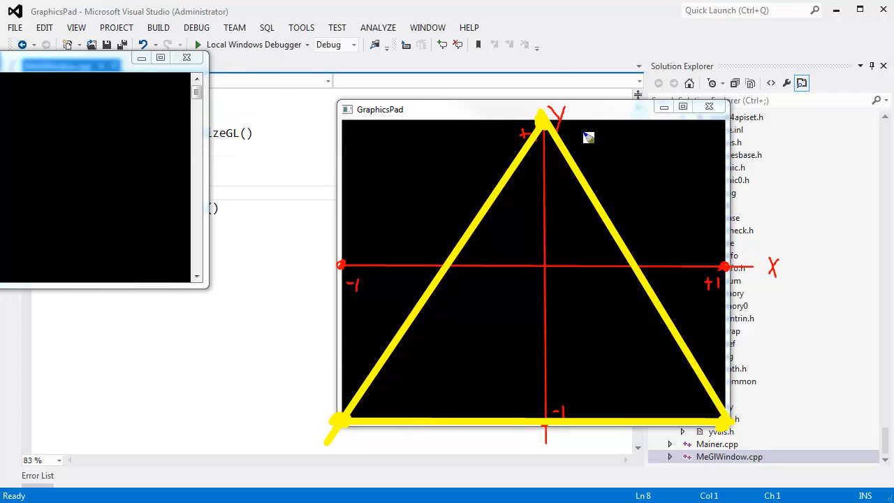
mouse_move(517, 178)
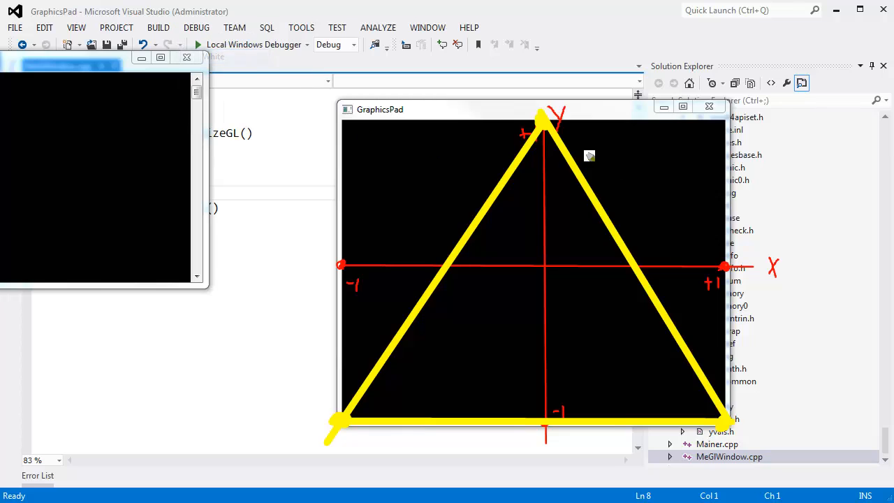
mouse_move(547, 130)
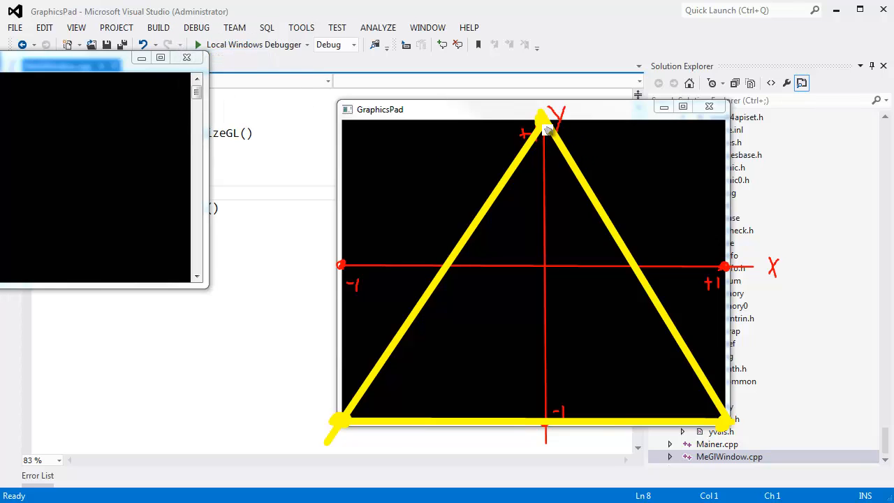
mouse_move(592, 137)
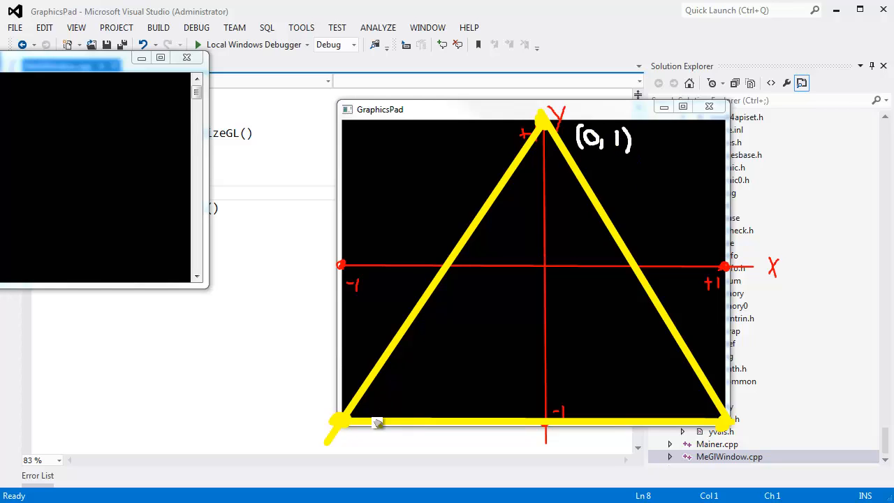
mouse_move(389, 400)
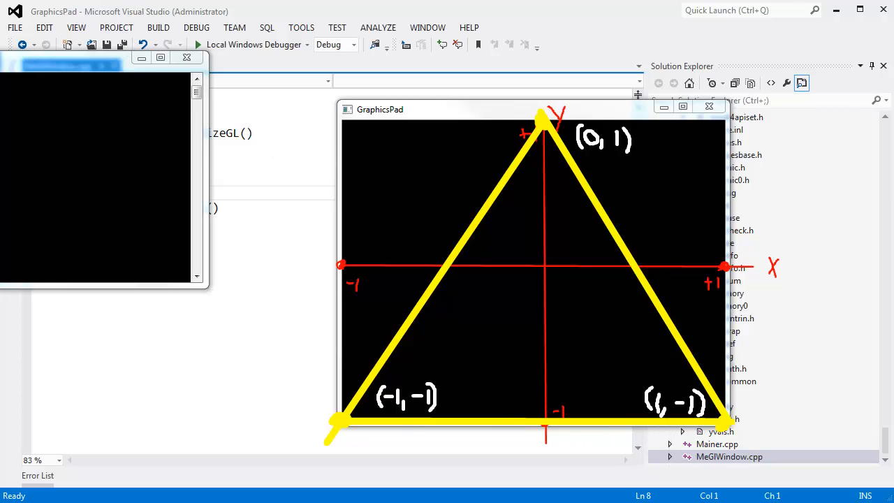
mouse_move(489, 234)
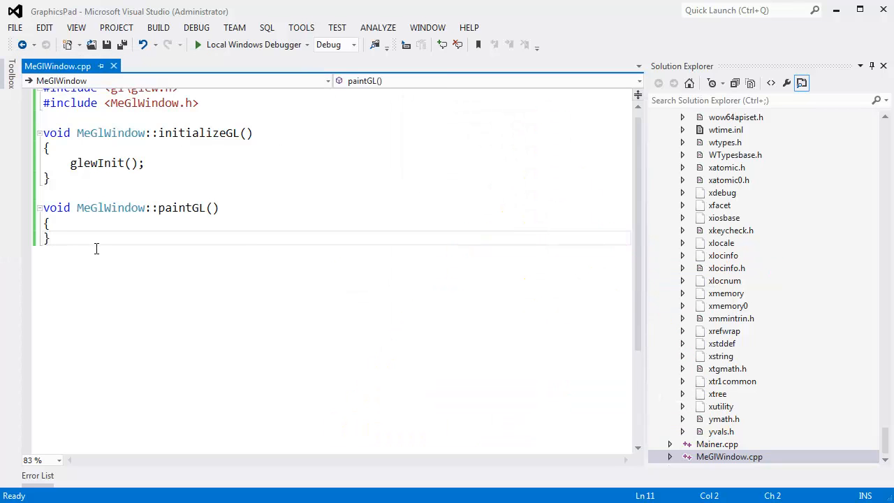
double_click(205, 133)
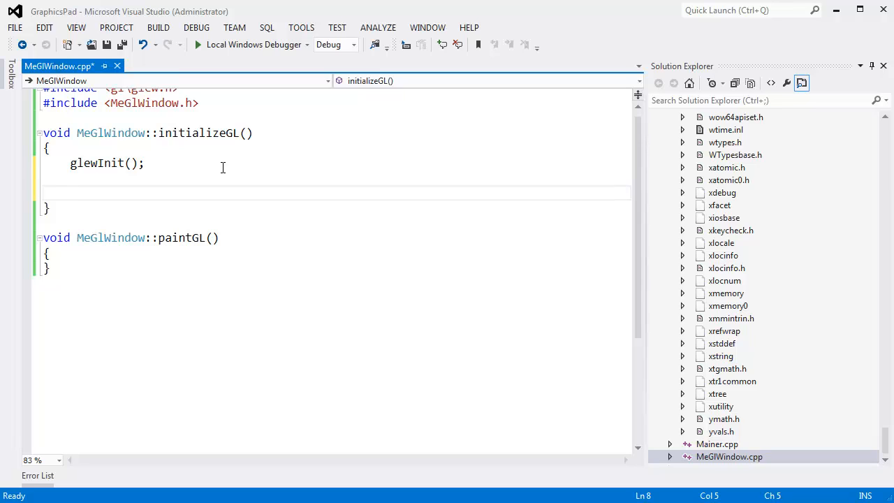
double_click(197, 132)
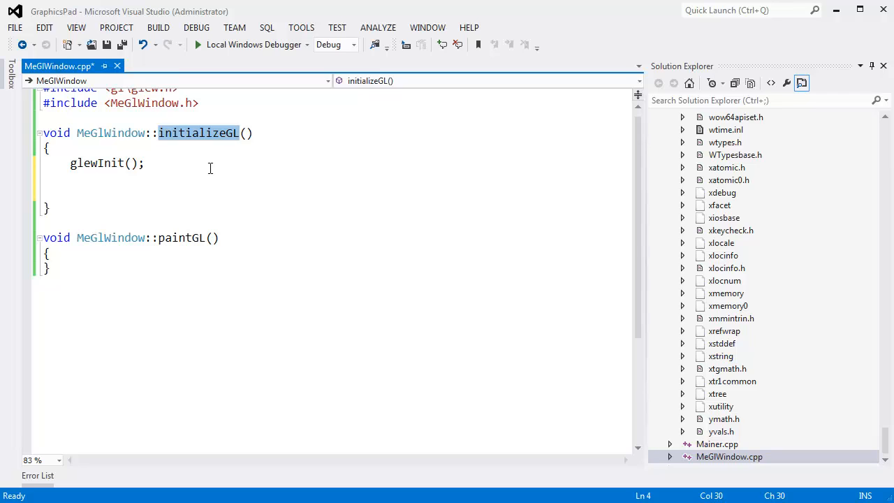
left_click(183, 237)
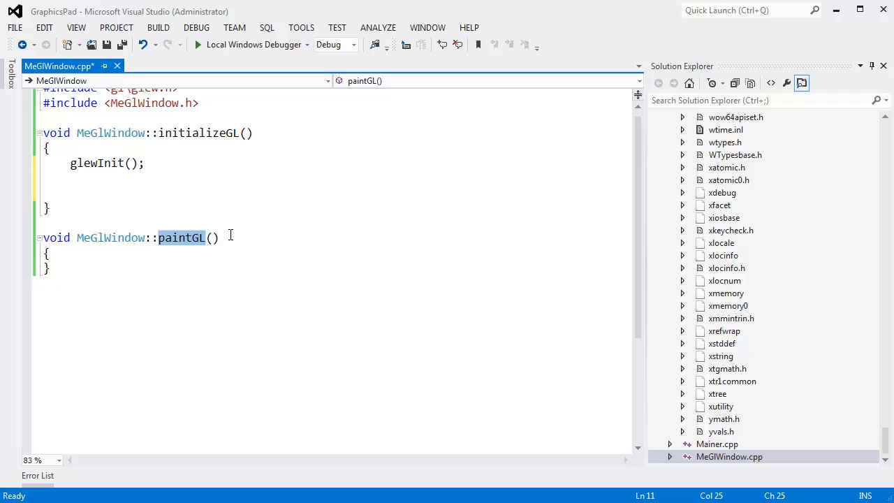
mouse_move(149, 172)
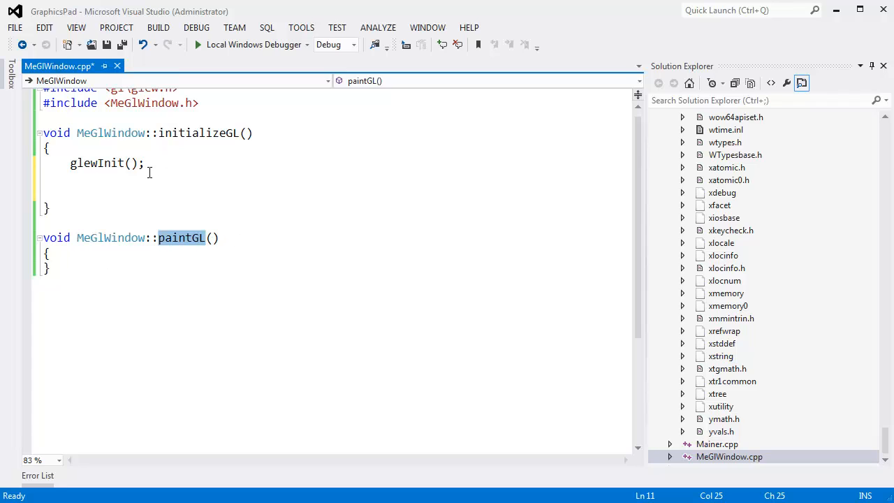
left_click(210, 181)
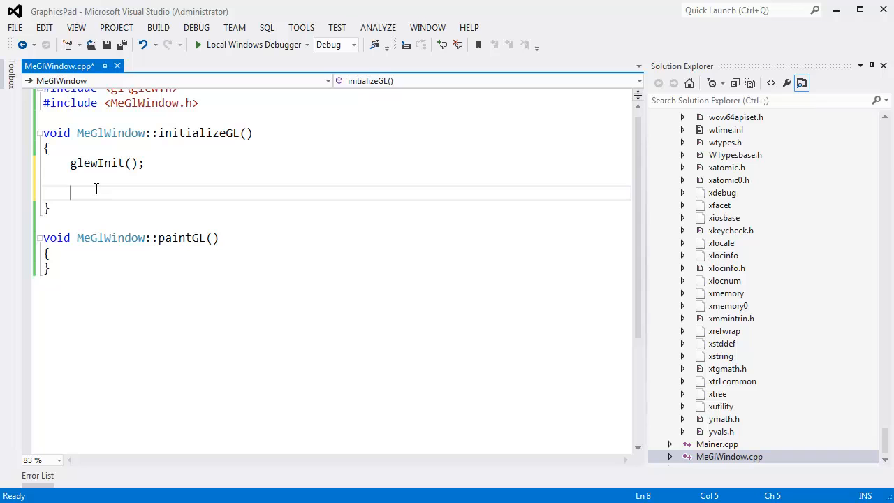
- Check in glew.h that GLfloat is a typedef for float, then return to MeGlWindow.cpp
type("float")
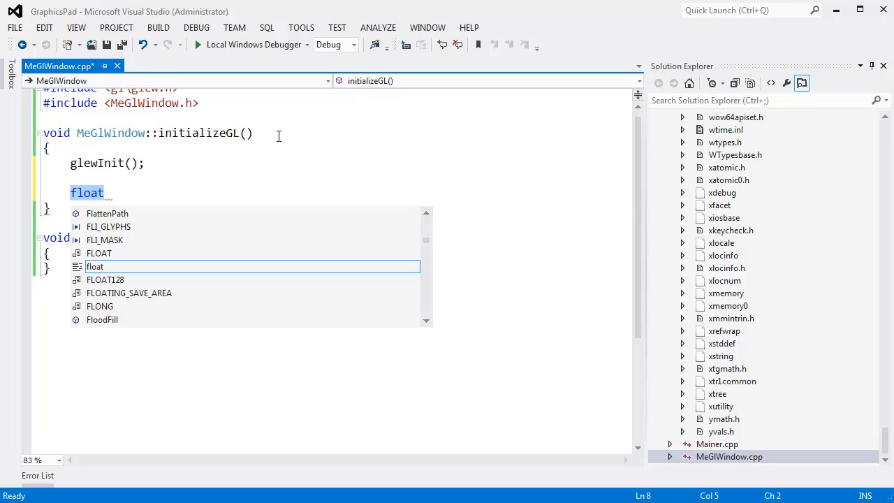
type("glfl")
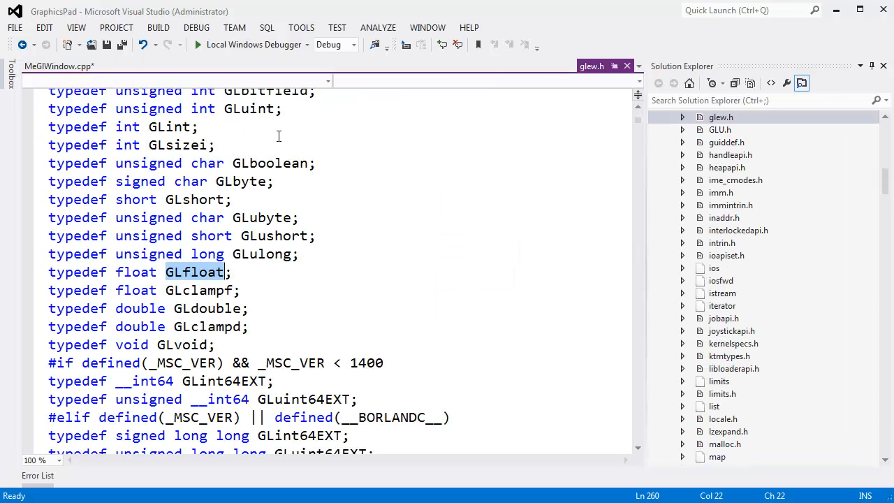
left_click(197, 271)
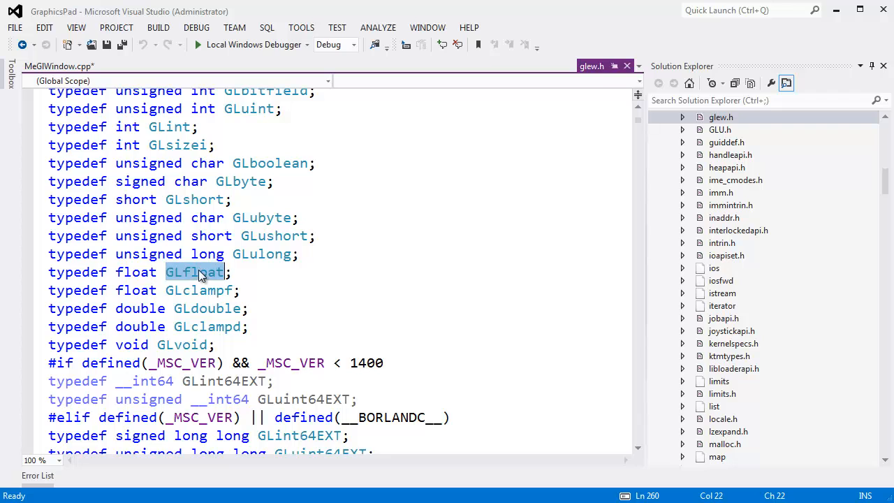
double_click(135, 271)
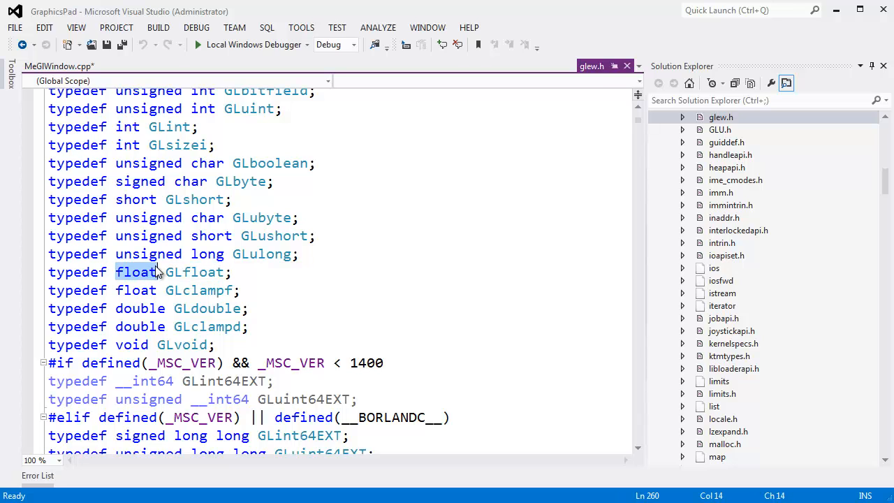
left_click(59, 65)
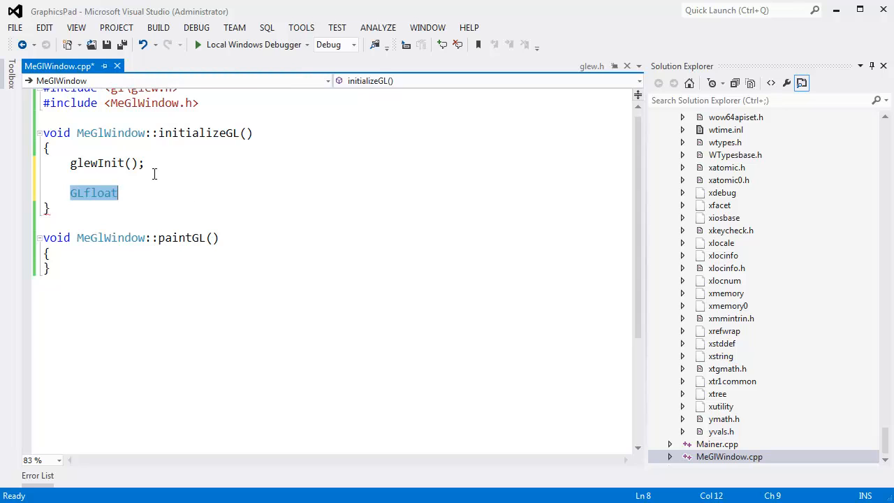
- Type the verts[] initializer with +0.0f, +1.0f, -1.0f, -1.0f, +1.0f, -1.0f
type("verts[")
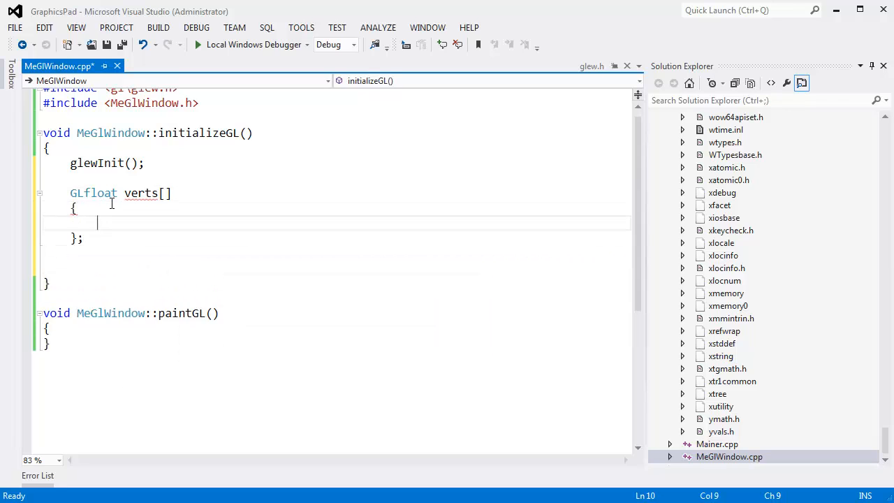
type("+")
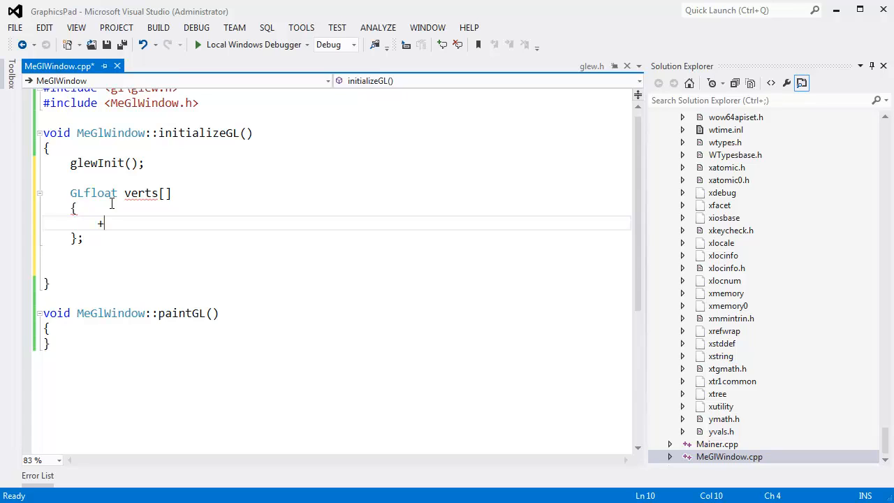
type("0.0f, +")
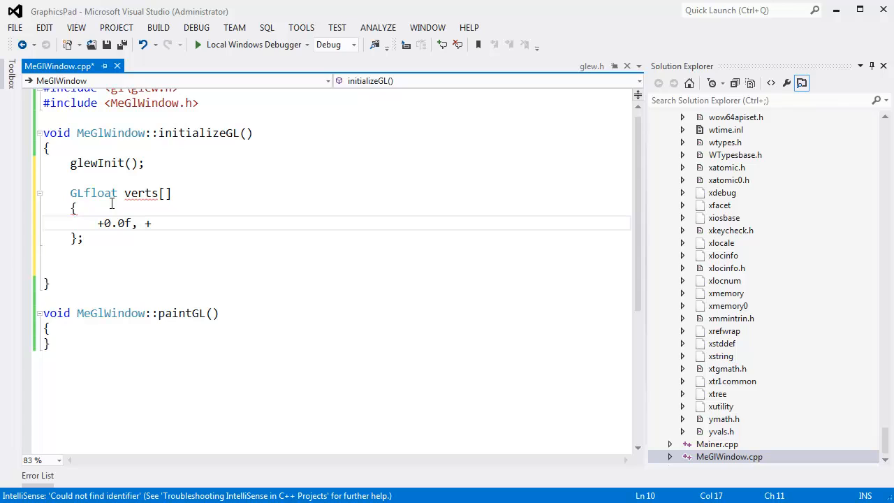
type("1.0f,")
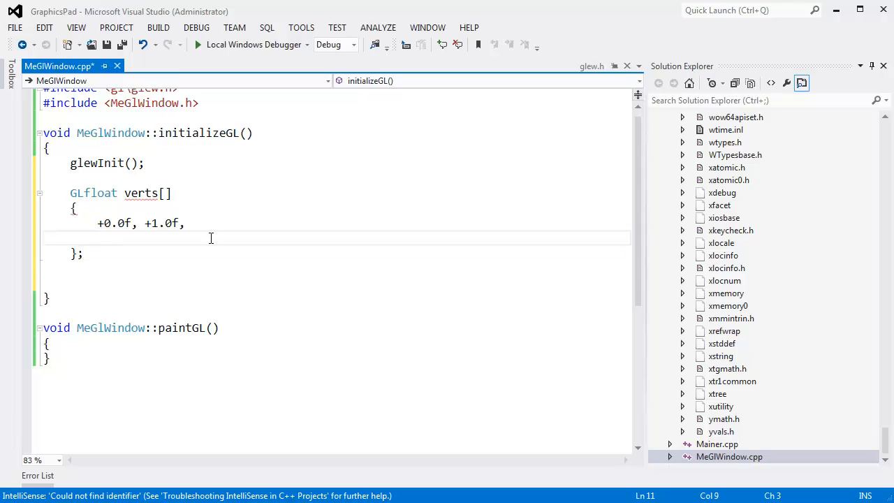
type("-x")
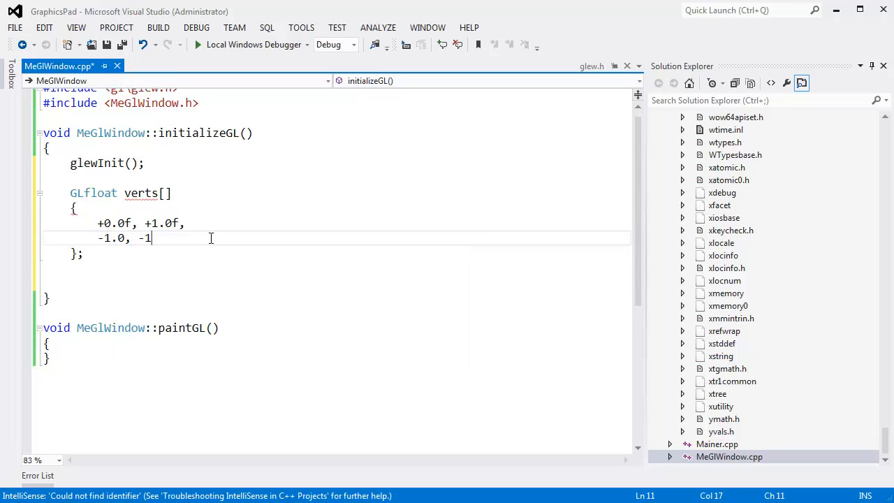
type(".")
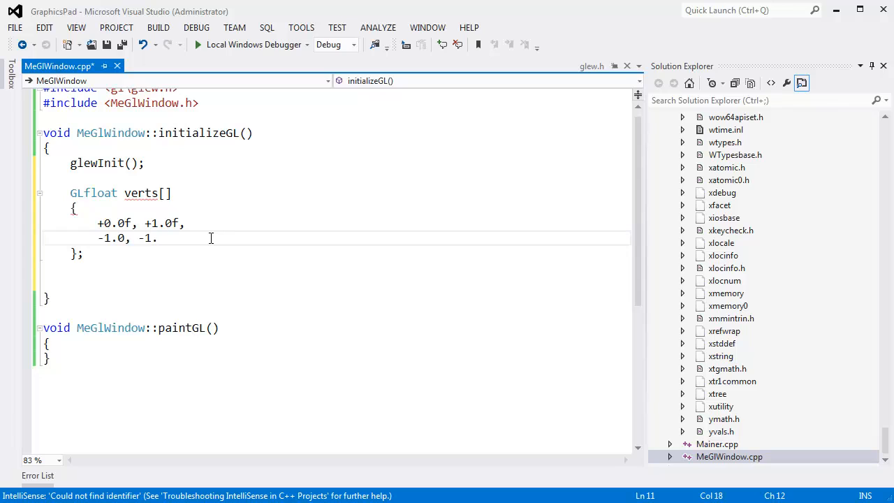
type("0f,")
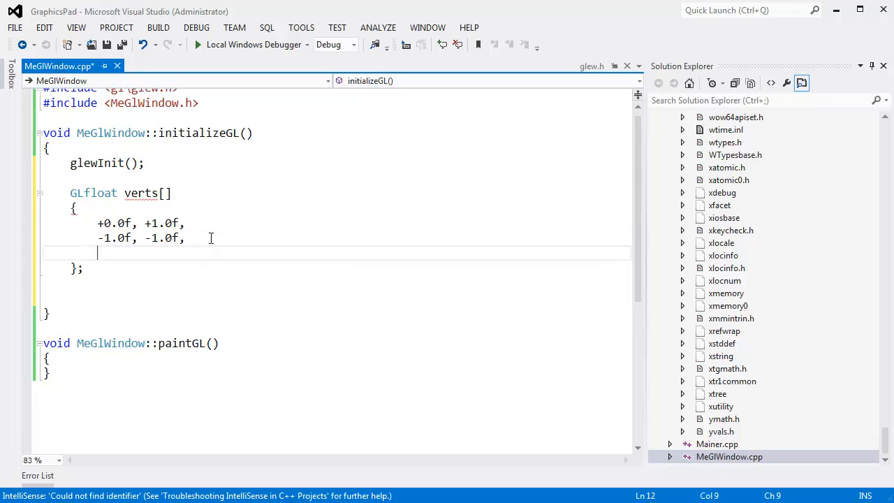
type("+")
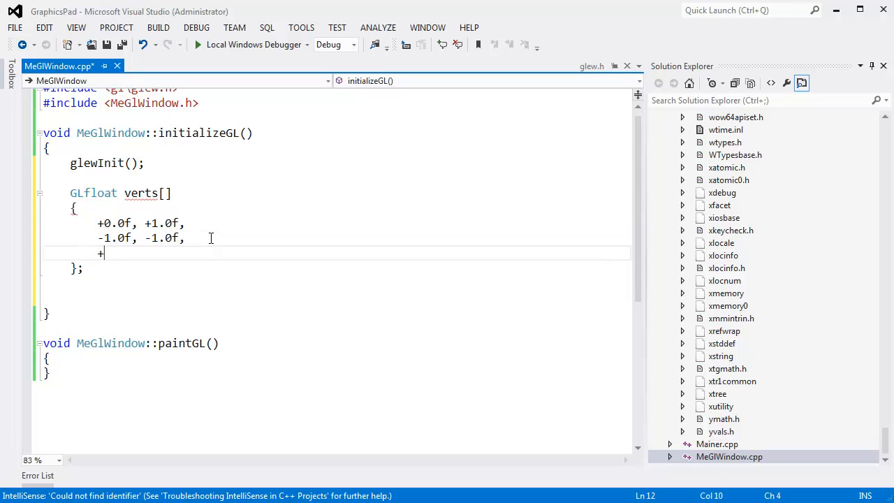
type("1.0")
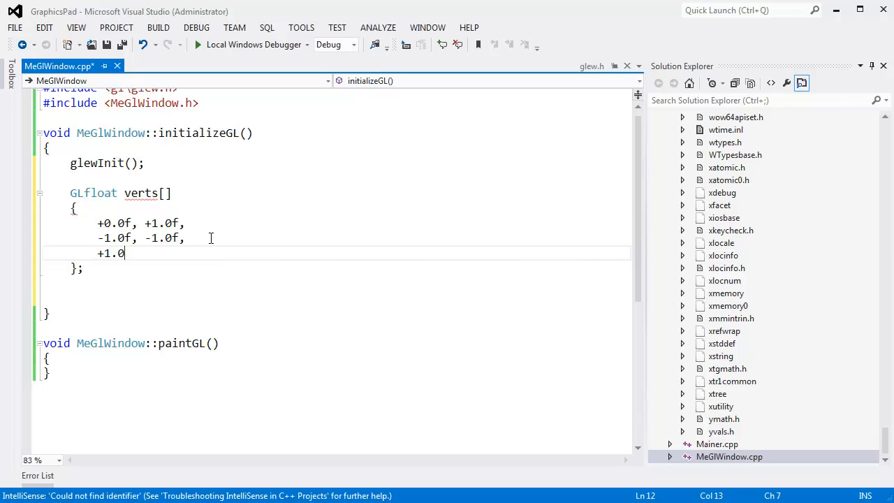
type("f,")
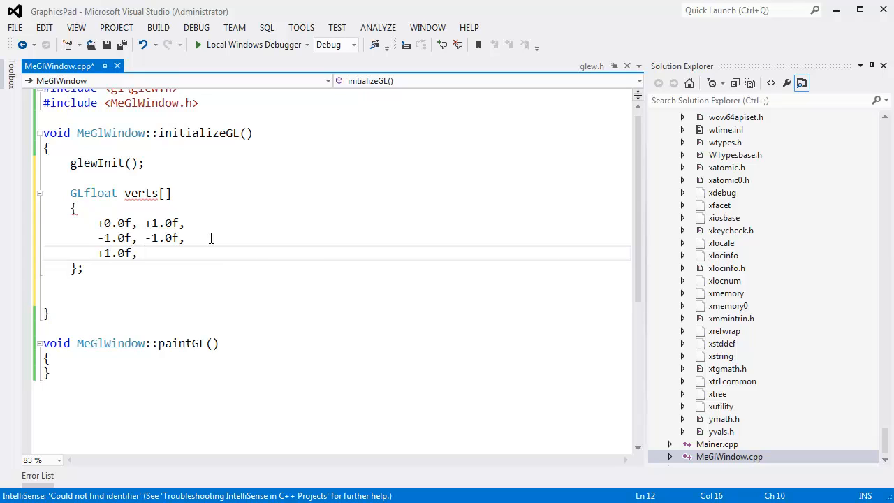
type("-1.0-")
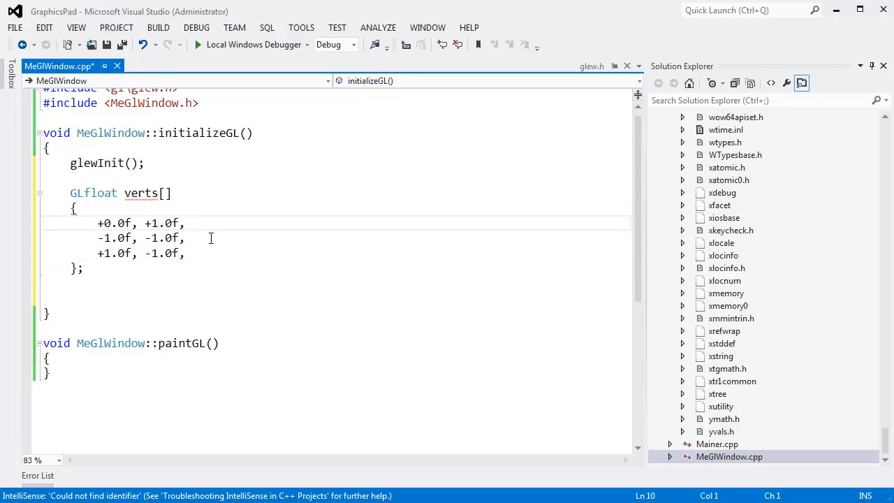
- Remove the trailing comma on the last vertex row and select the initializeGL function
left_click(184, 253)
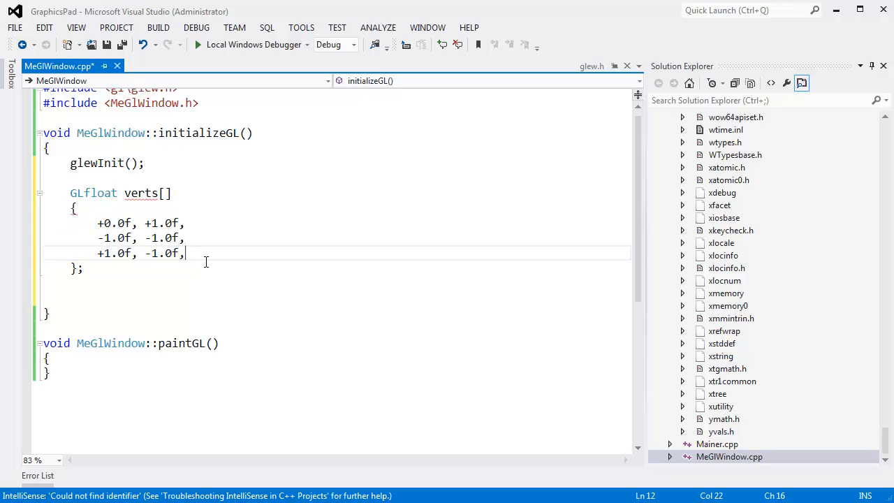
key("Backspace")
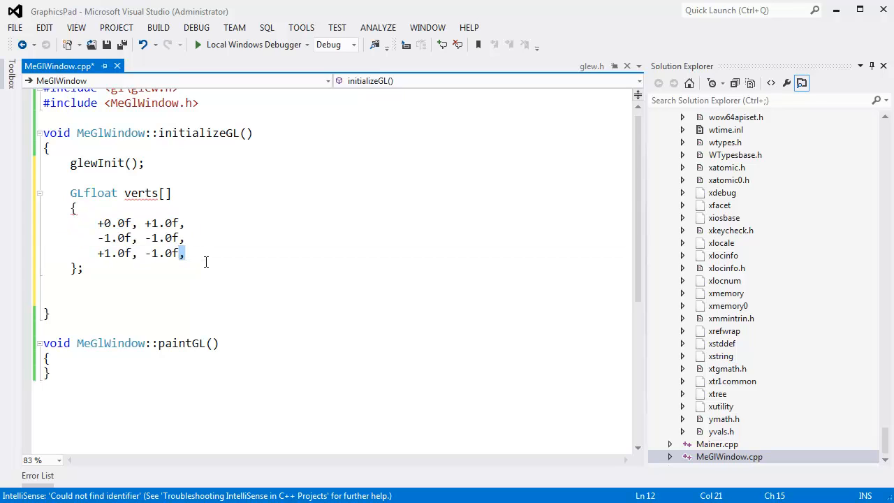
type("=")
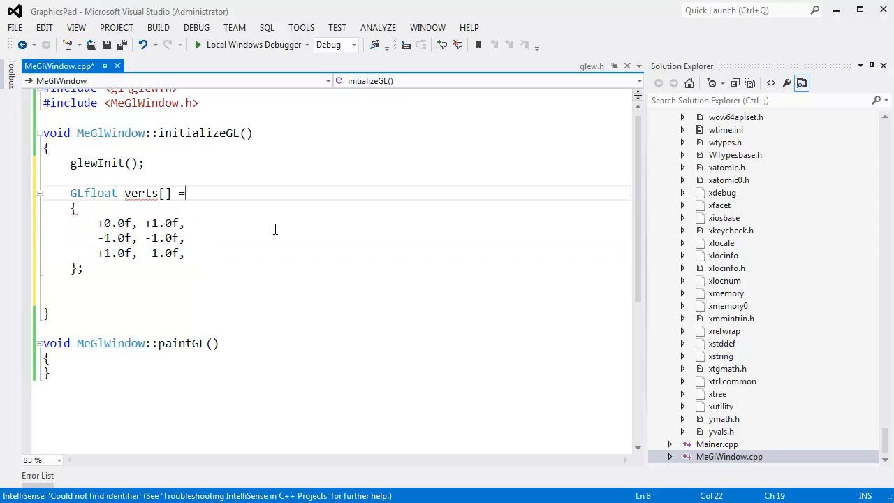
left_click_drag(186, 193, 82, 267)
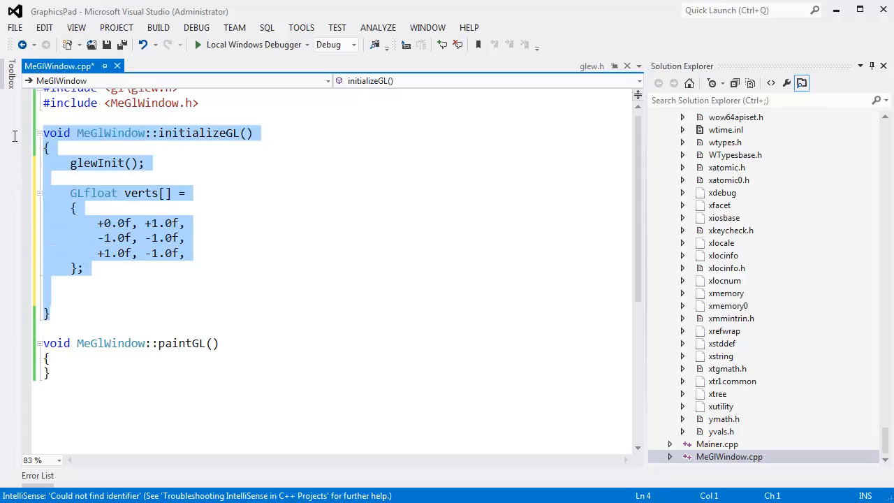
mouse_move(223, 161)
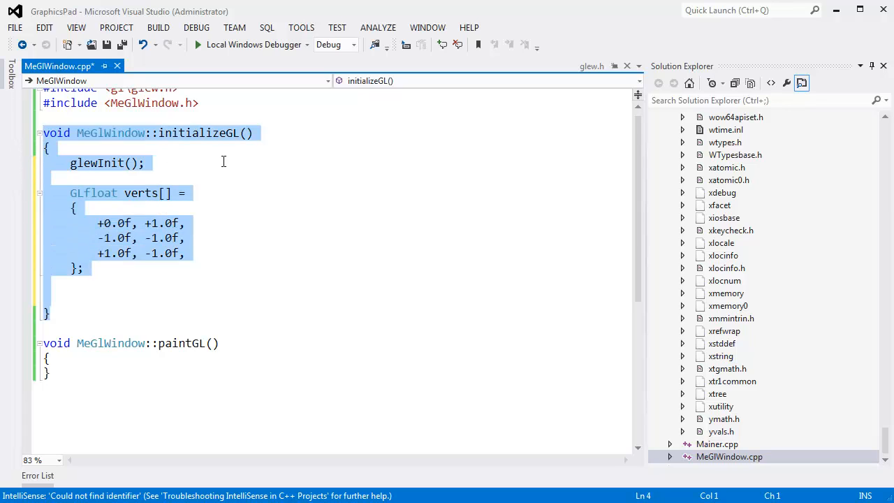
mouse_move(214, 151)
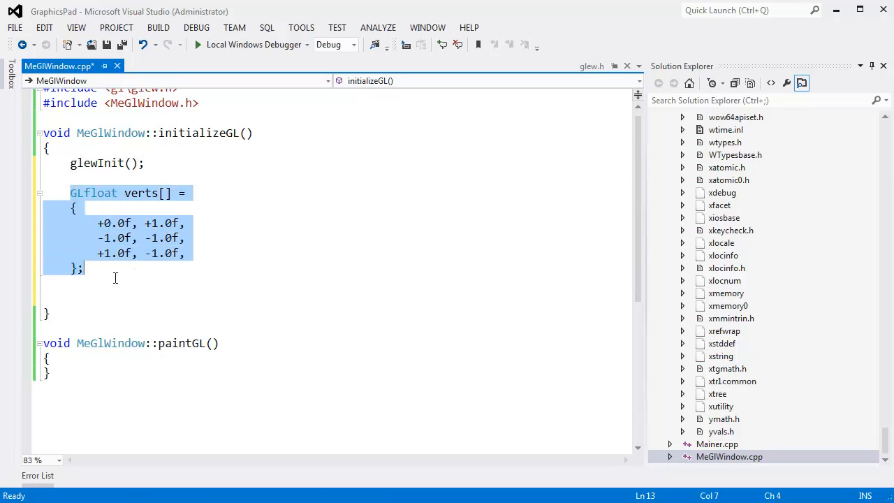
left_click(106, 296)
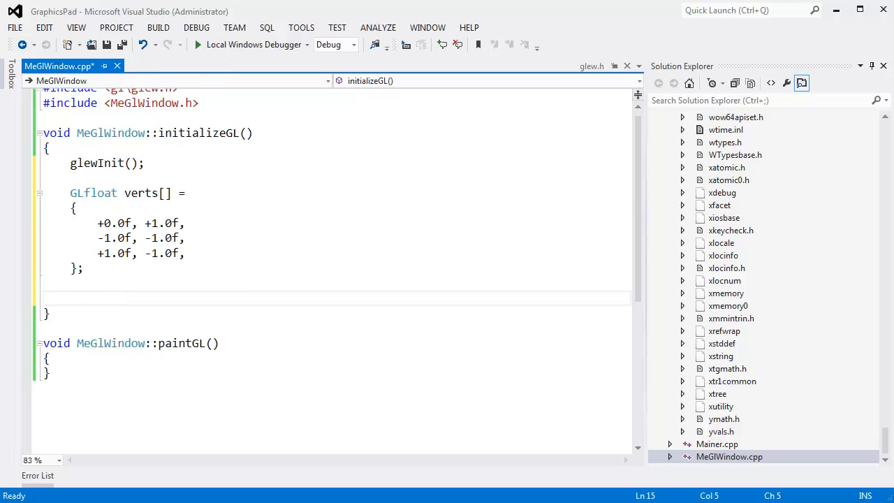
mouse_move(318, 156)
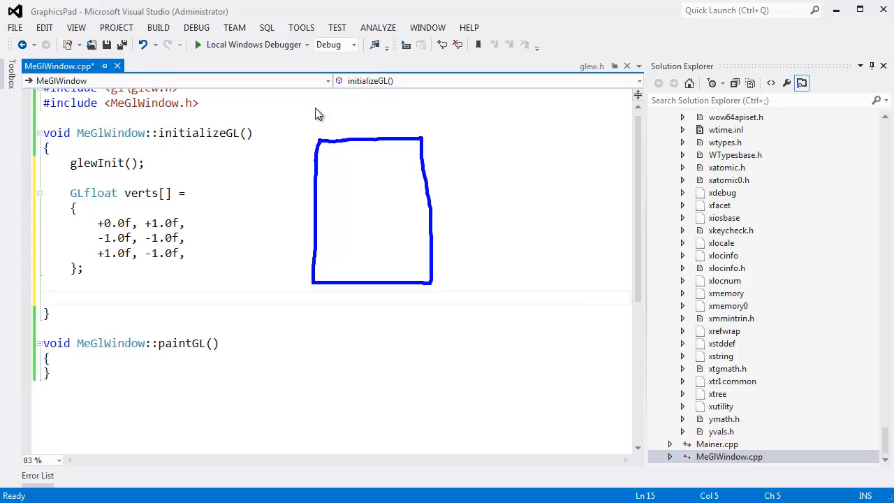
mouse_move(339, 163)
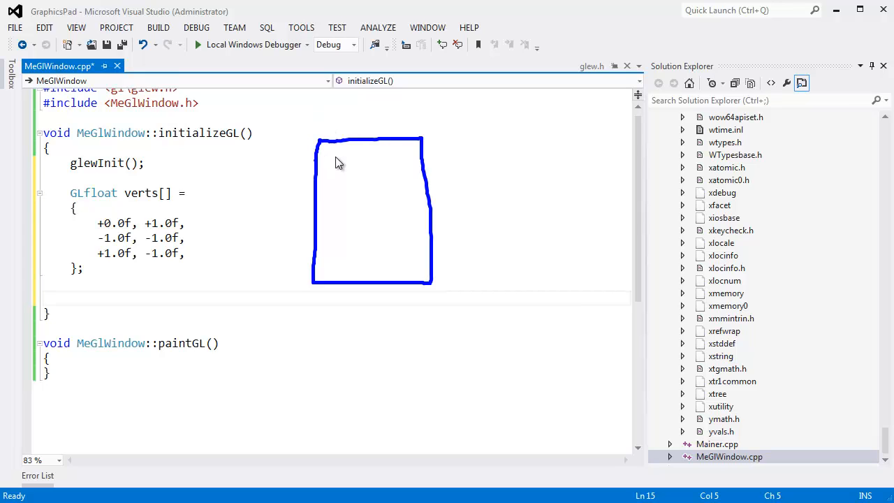
mouse_move(157, 276)
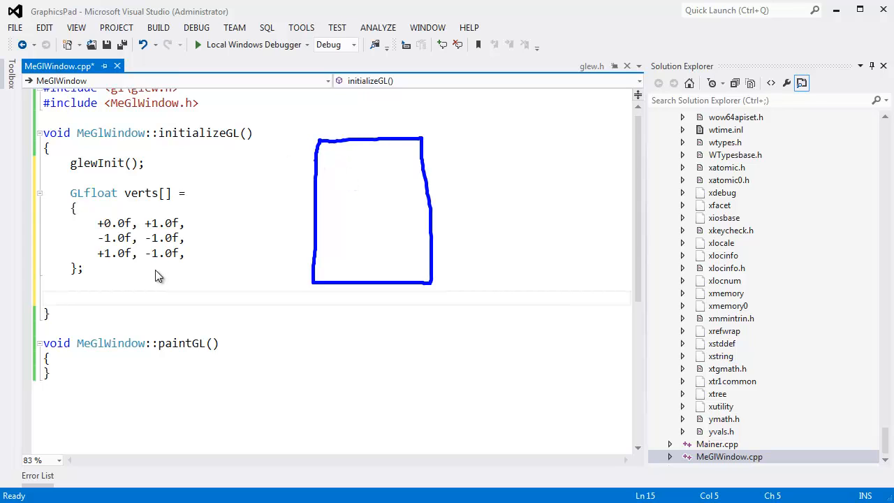
mouse_move(335, 61)
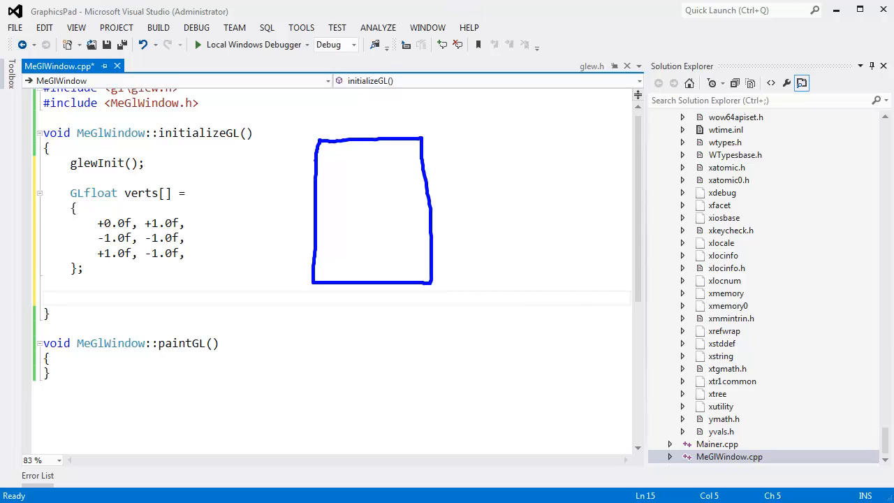
type("B")
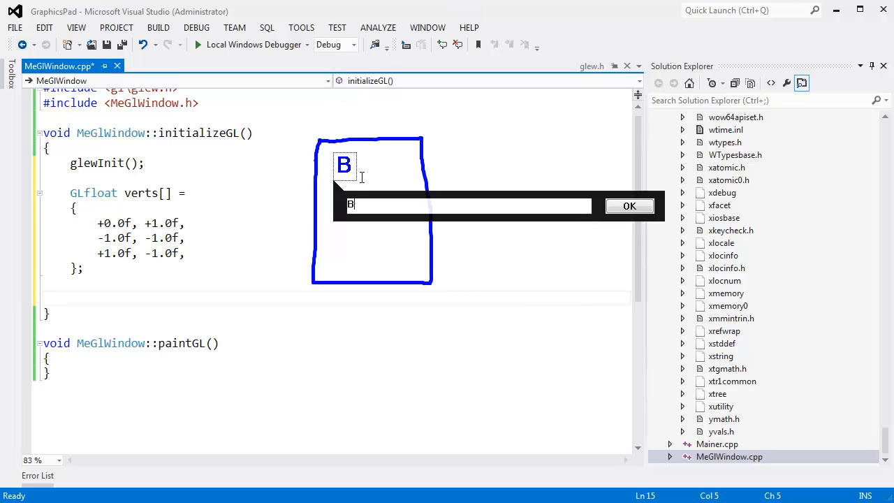
type("uffer")
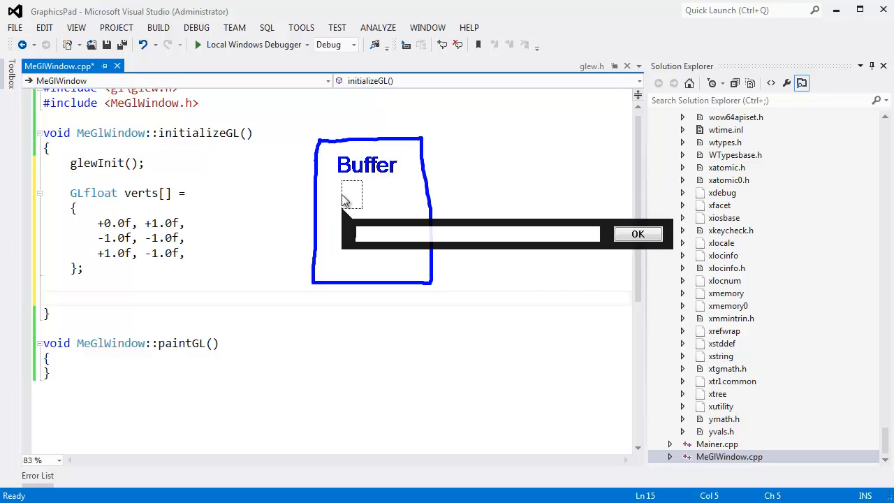
left_click(636, 234)
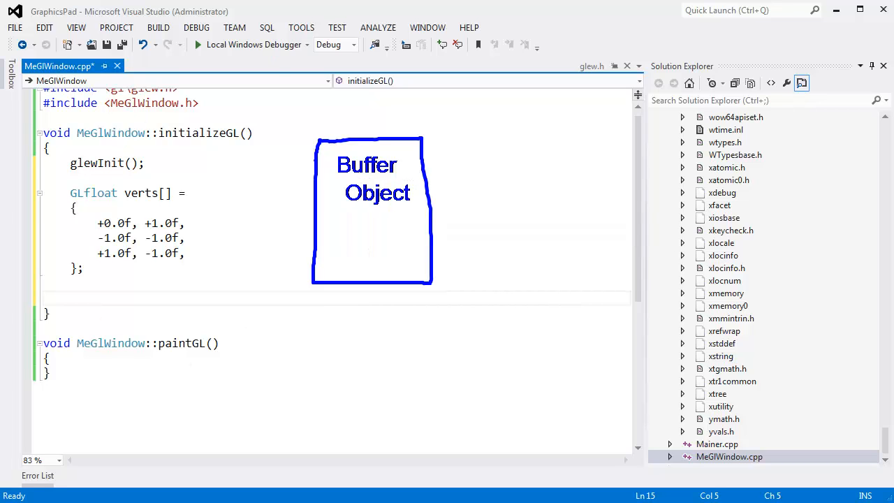
- Type glGenBuffers( below the verts array with 1, as its first argument
type("gl")
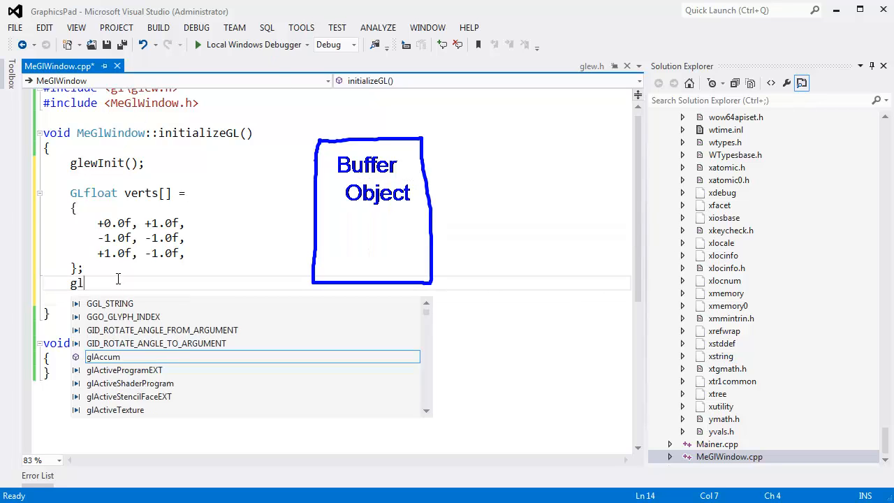
type("gen")
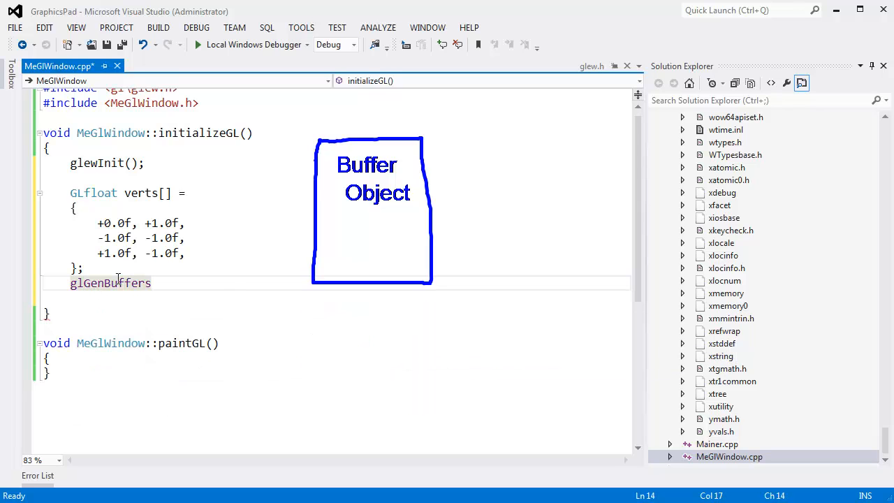
type("(")
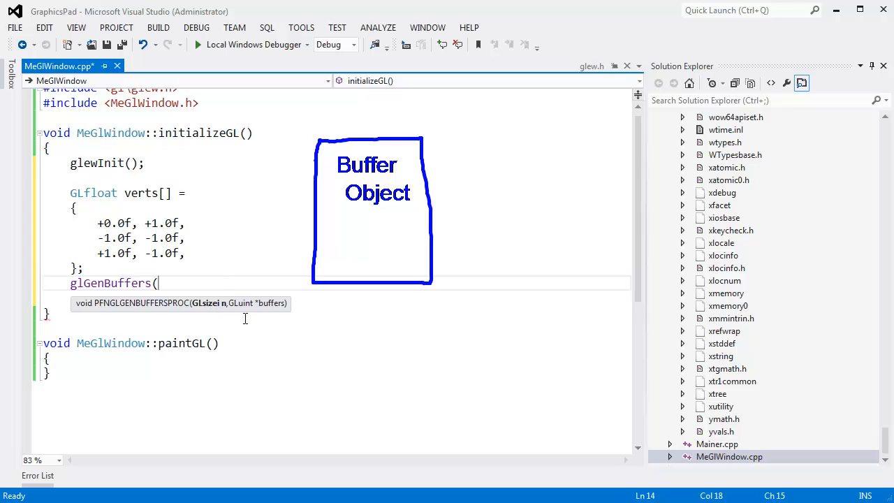
type("1,")
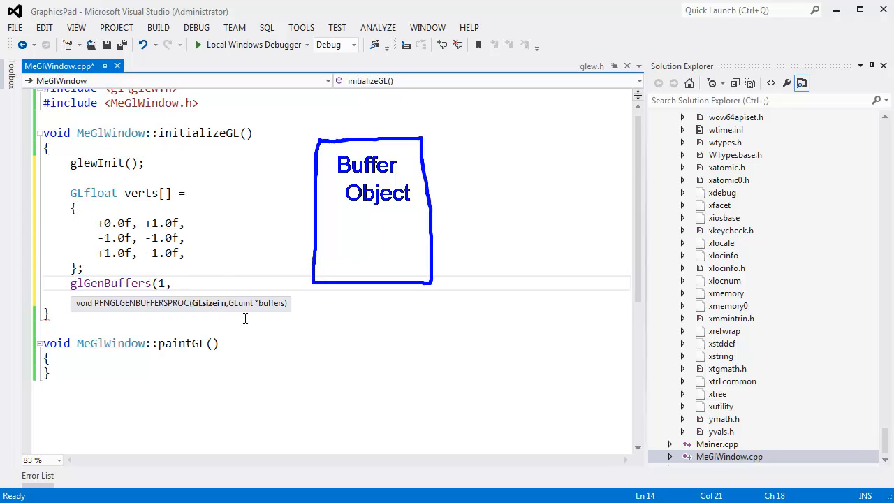
mouse_move(259, 310)
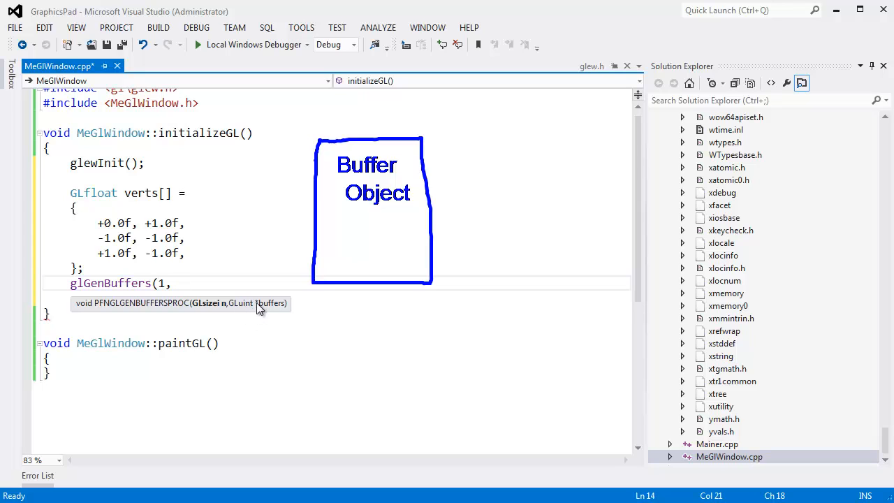
mouse_move(271, 311)
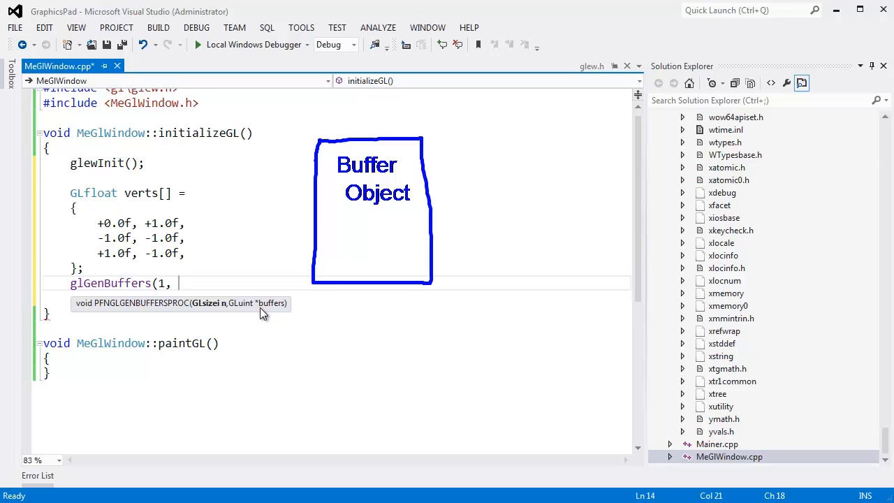
mouse_move(270, 311)
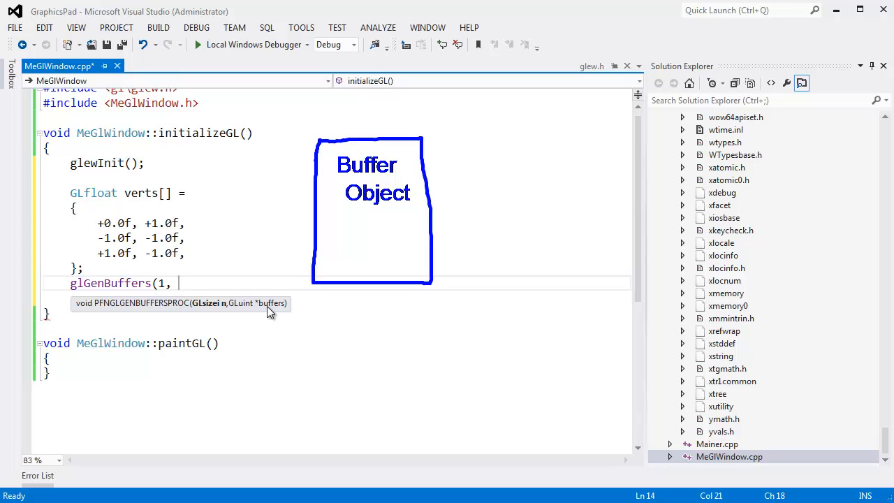
mouse_move(260, 310)
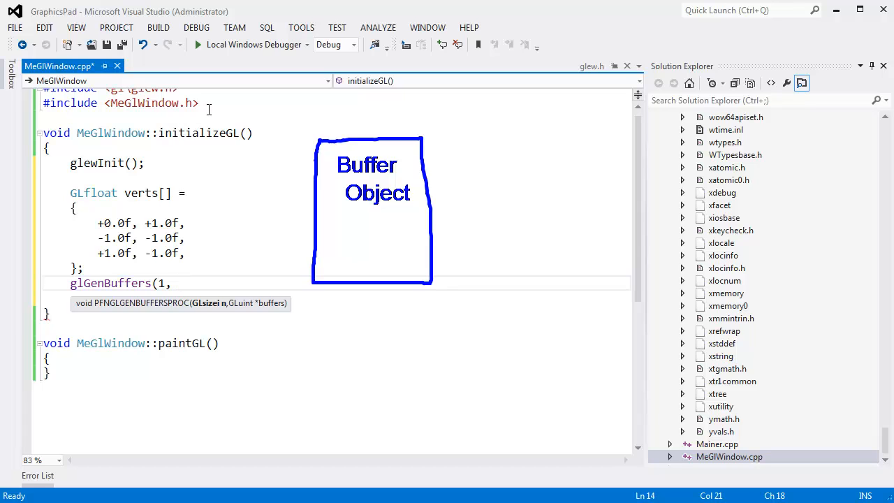
- Declare GLuint myBufferID above the glGenBuffers call
type("gluin")
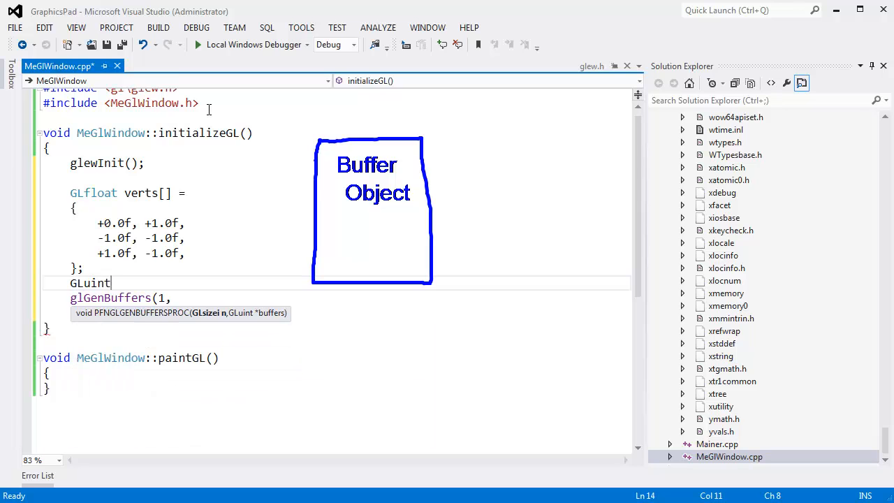
type("myBufferID;")
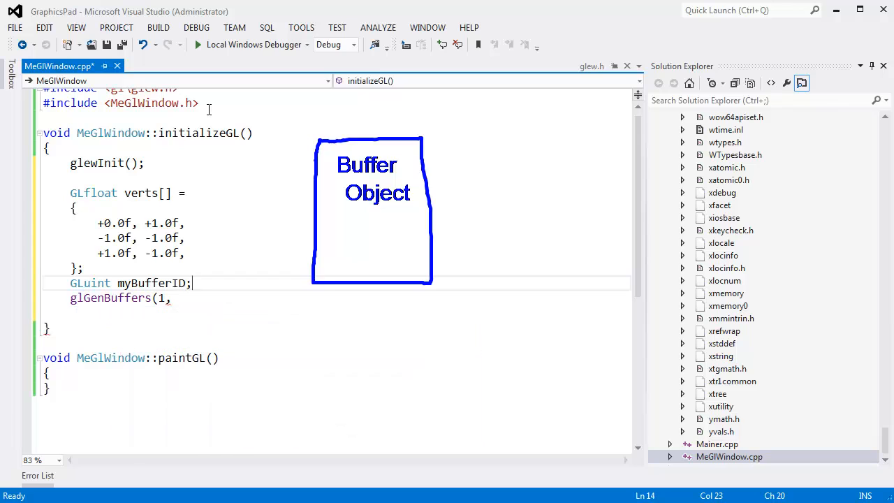
double_click(151, 282)
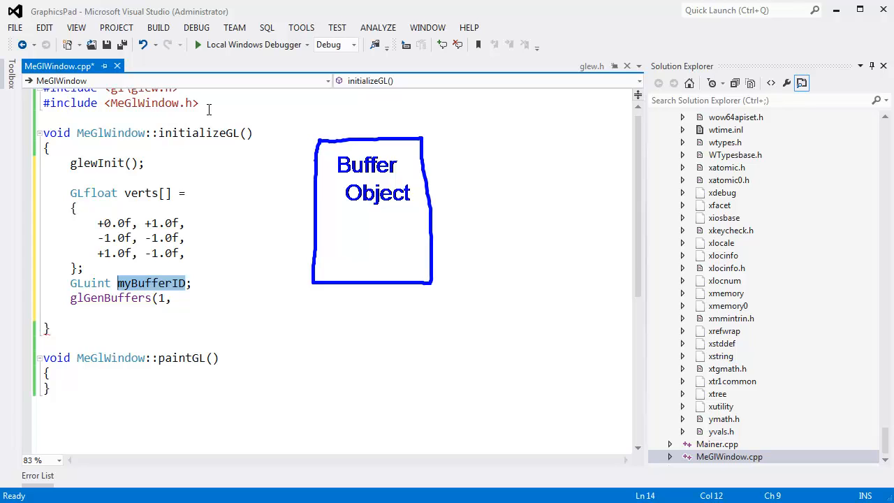
- Complete the call as glGenBuffers(1, &myBufferID); and highlight the argument
left_click(187, 282)
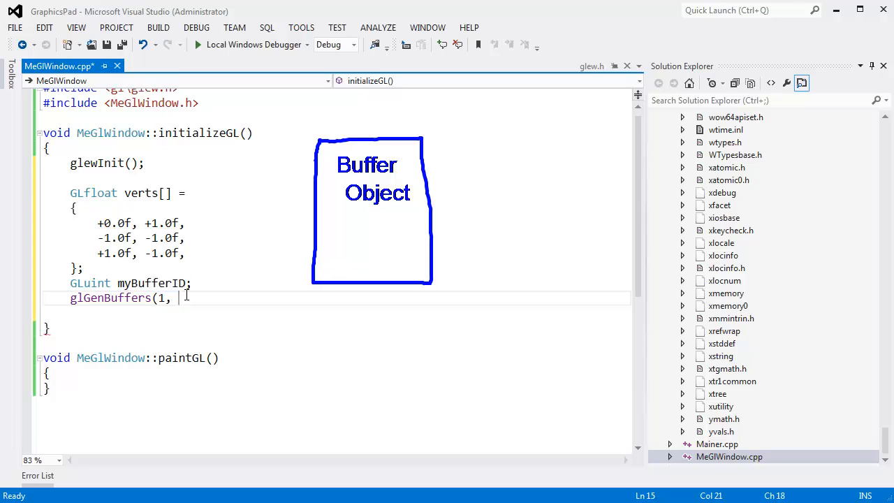
mouse_move(323, 202)
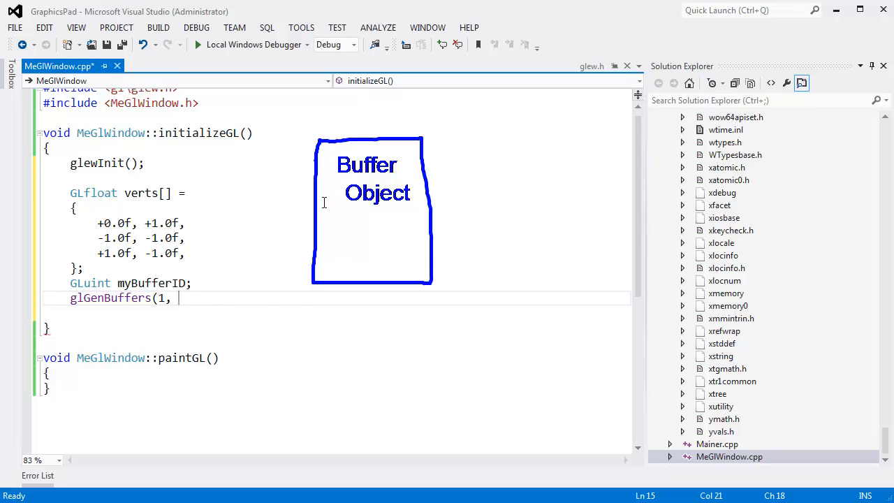
type("&")
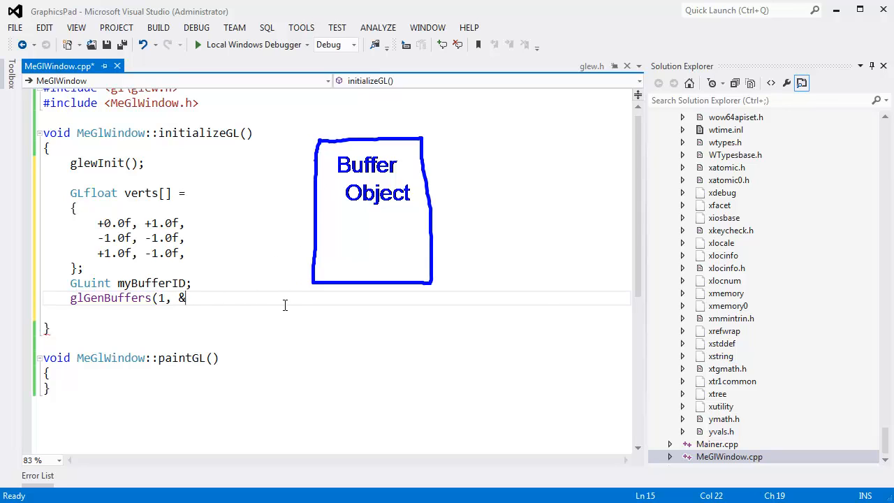
type("mybufferID);")
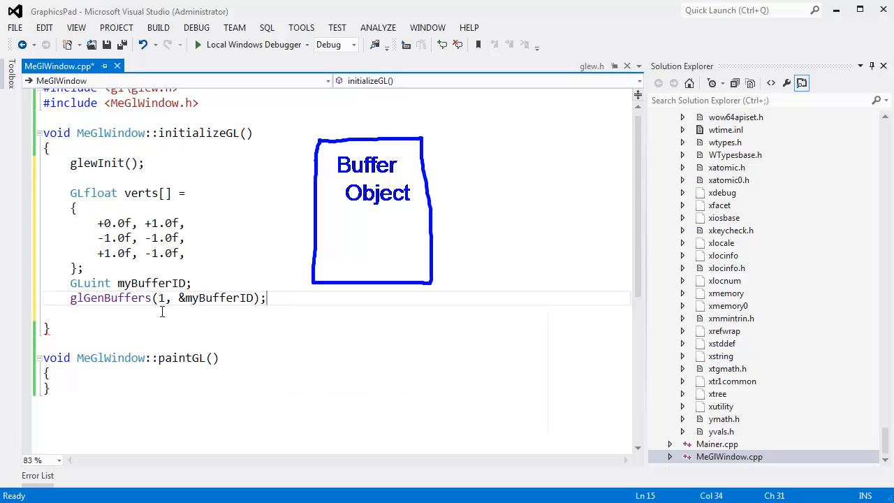
triple_click(168, 297)
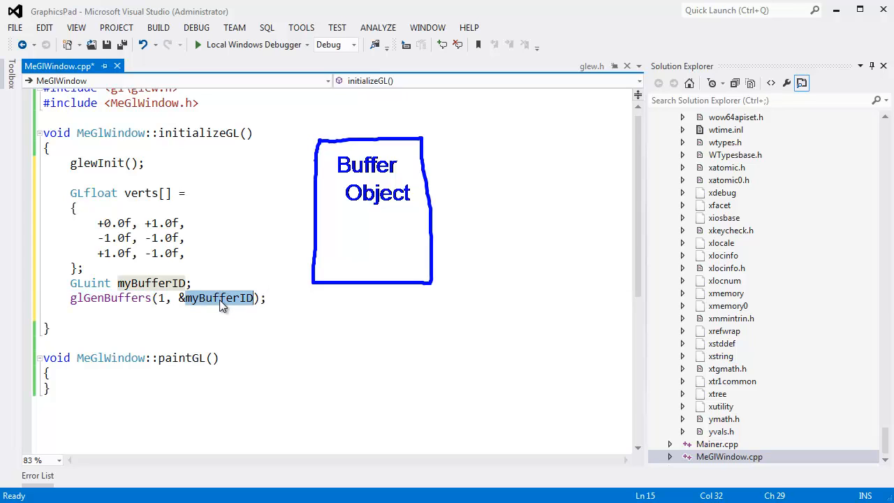
mouse_move(158, 293)
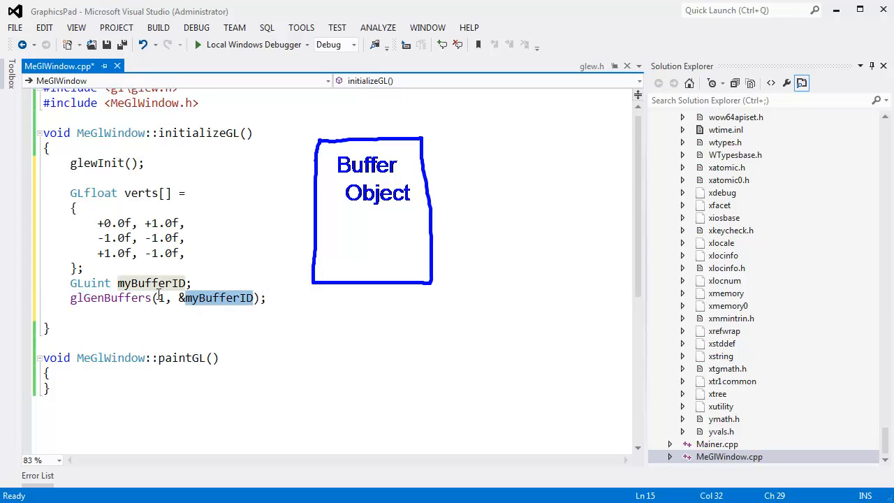
mouse_move(223, 301)
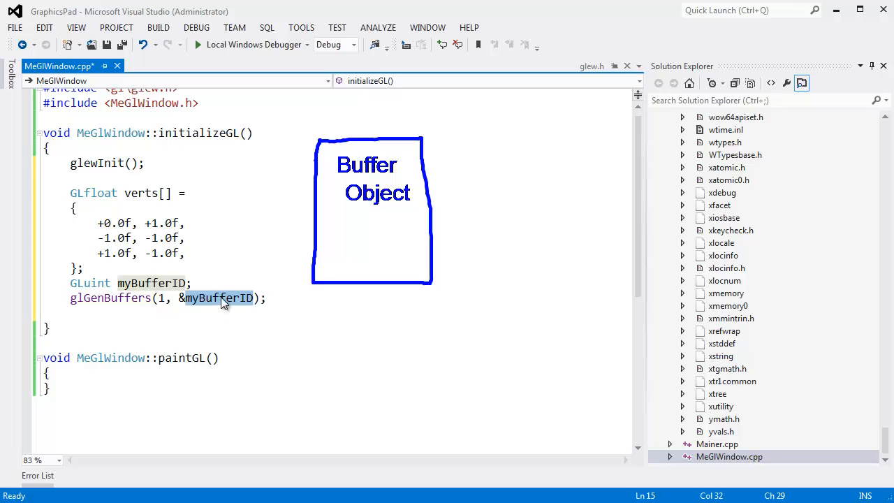
mouse_move(372, 184)
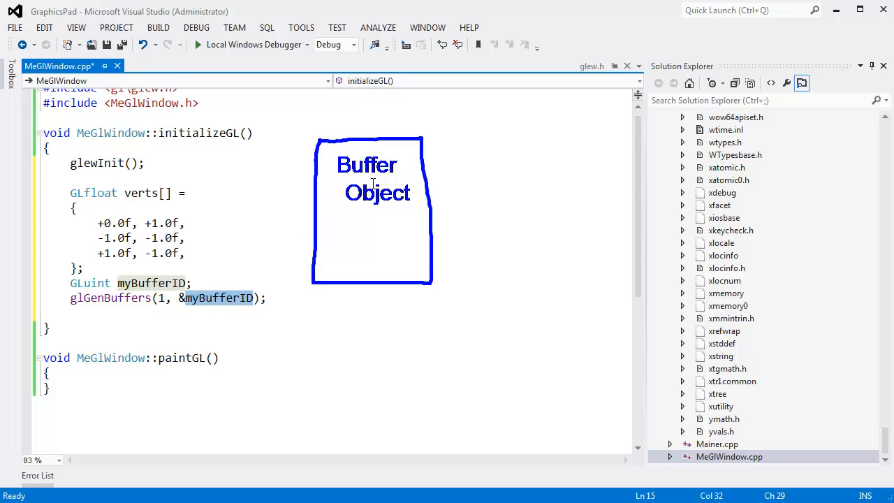
mouse_move(343, 250)
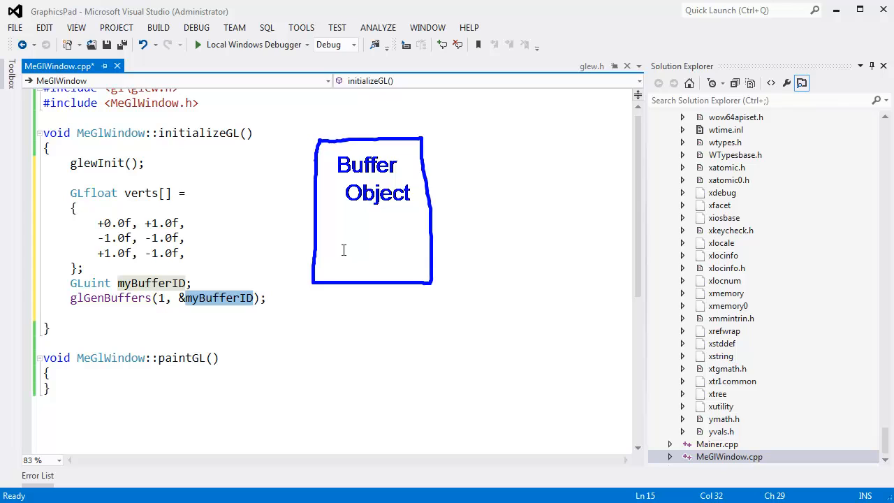
mouse_move(239, 306)
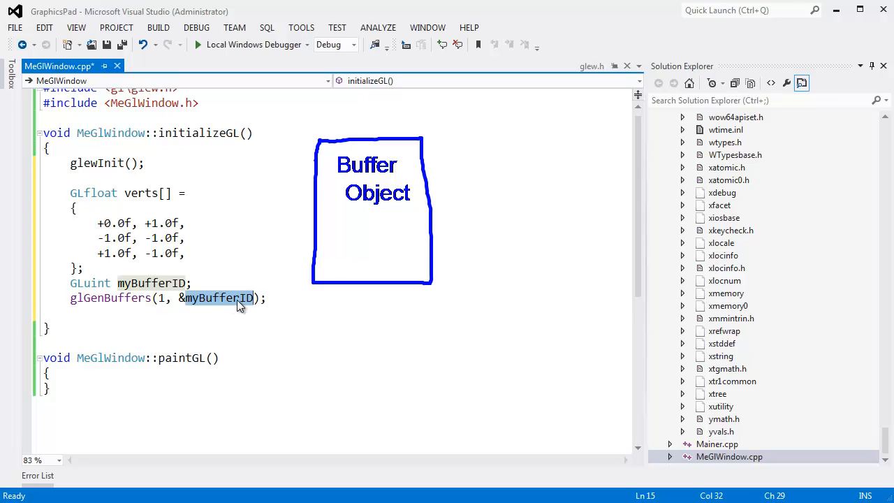
mouse_move(34, 335)
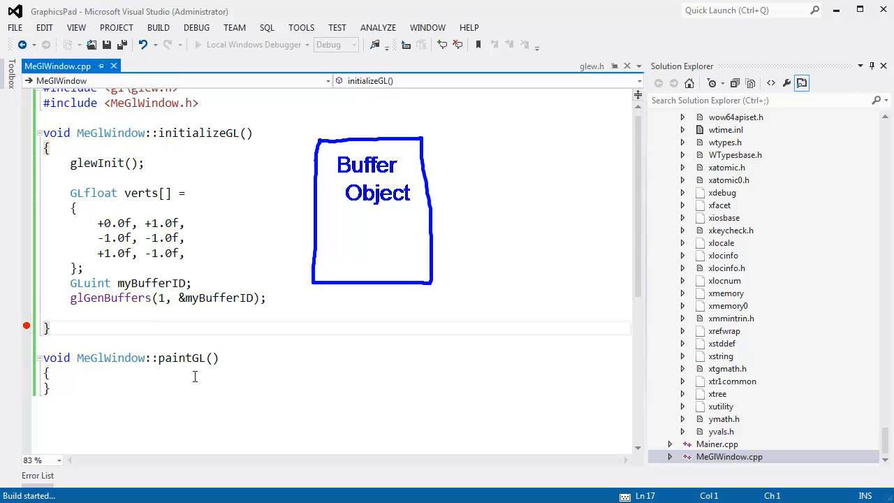
- Start debugging, decline running the last successful build, then stop debugging
left_click(198, 44)
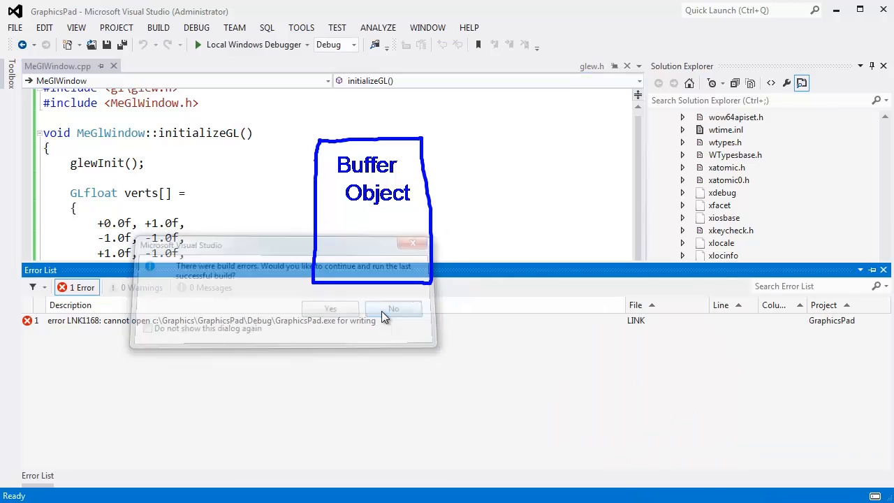
left_click(393, 308)
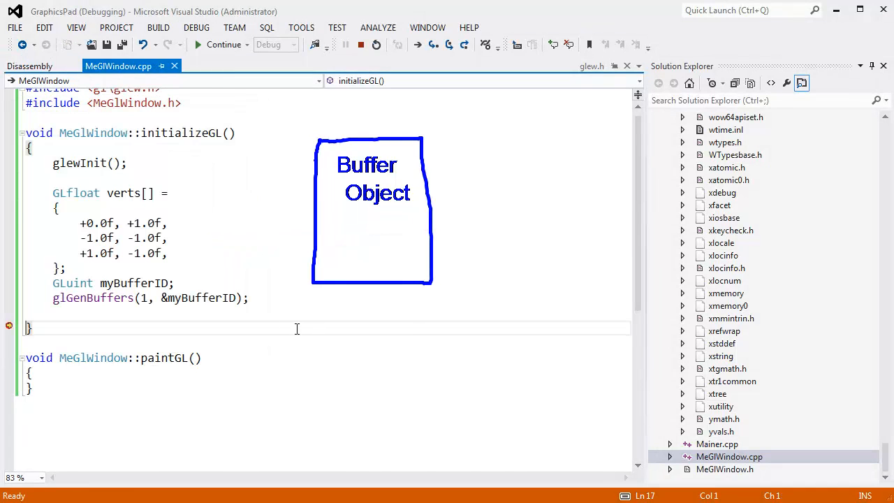
mouse_move(217, 298)
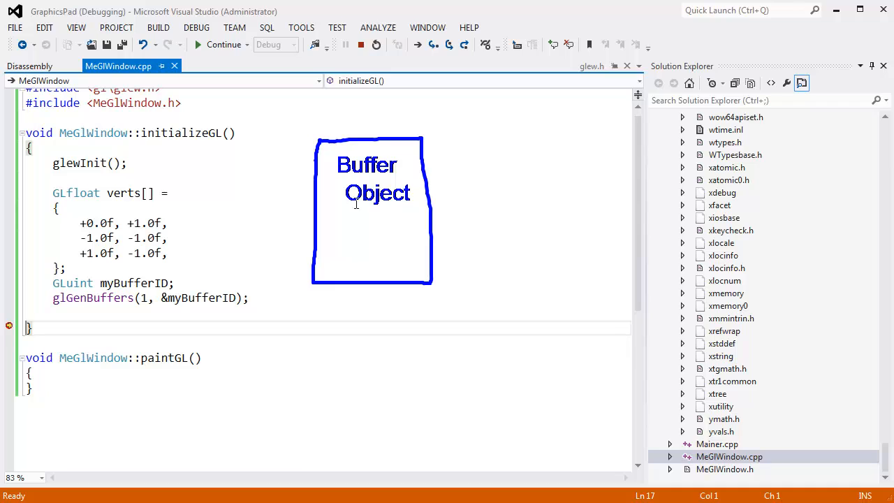
left_click(361, 44)
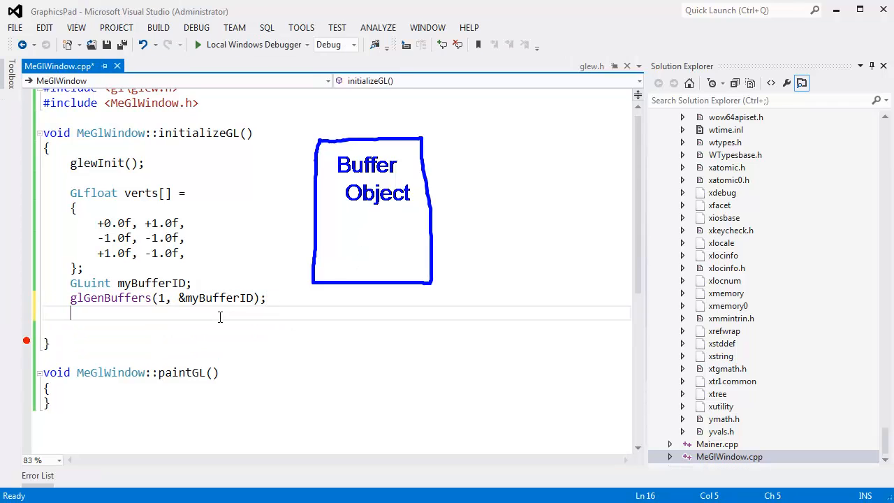
- Add glBindBuffer(GL_ARRAY_BUFFER, myBufferID); below glGenBuffers and highlight GL_ARRAY_BUFFER
type("glbindbu")
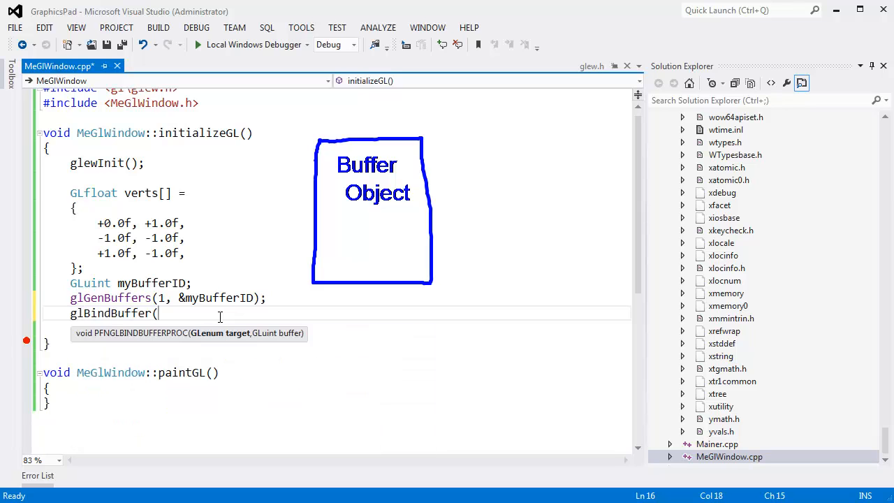
type("GL_ARRAY_BUFFER")
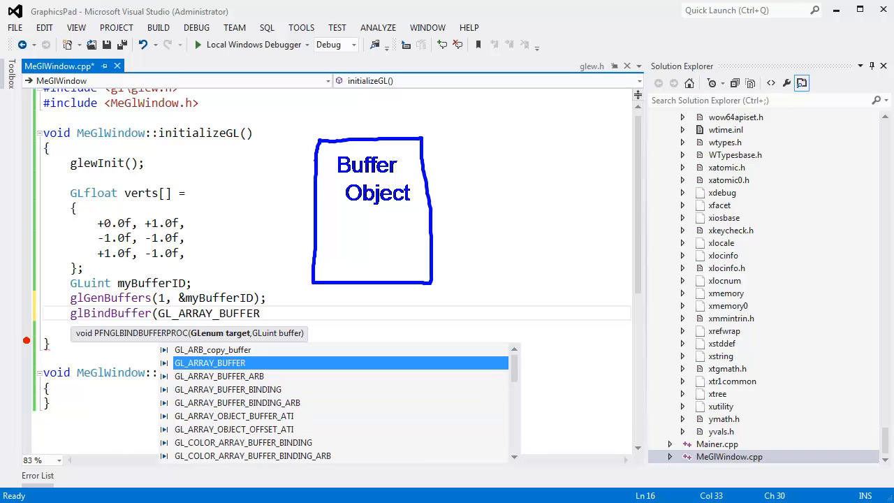
type(", MYBUF")
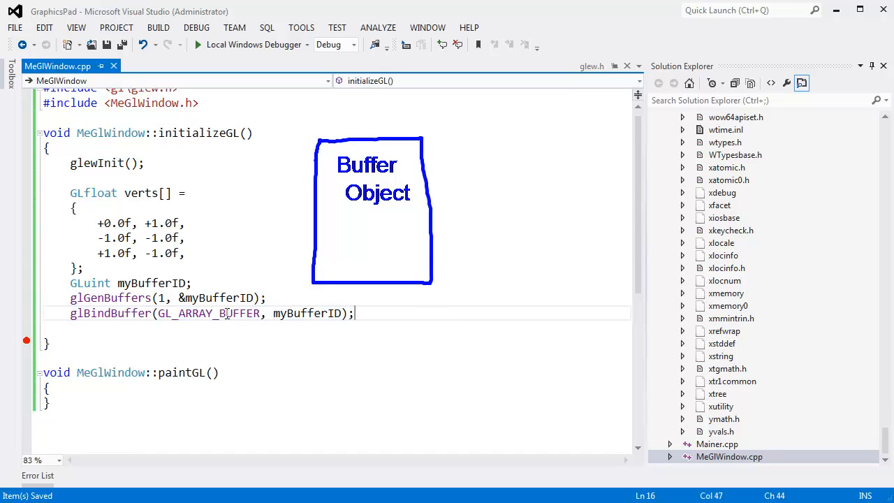
mouse_move(210, 313)
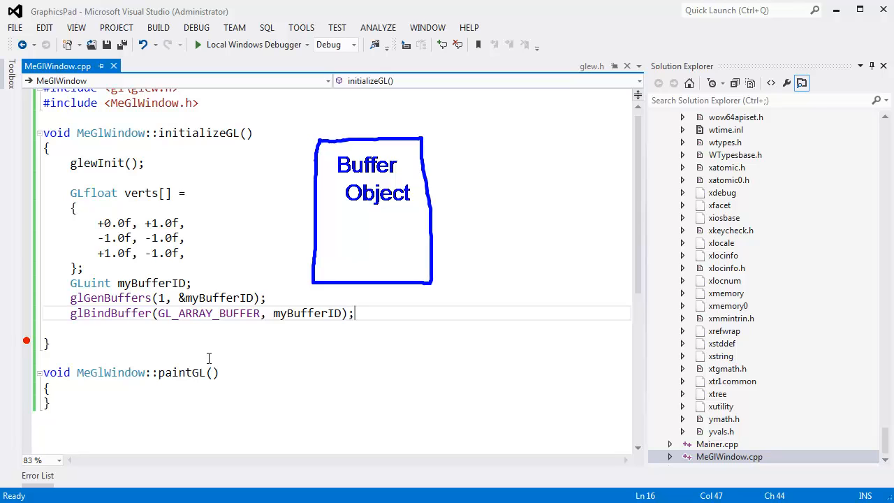
double_click(208, 313)
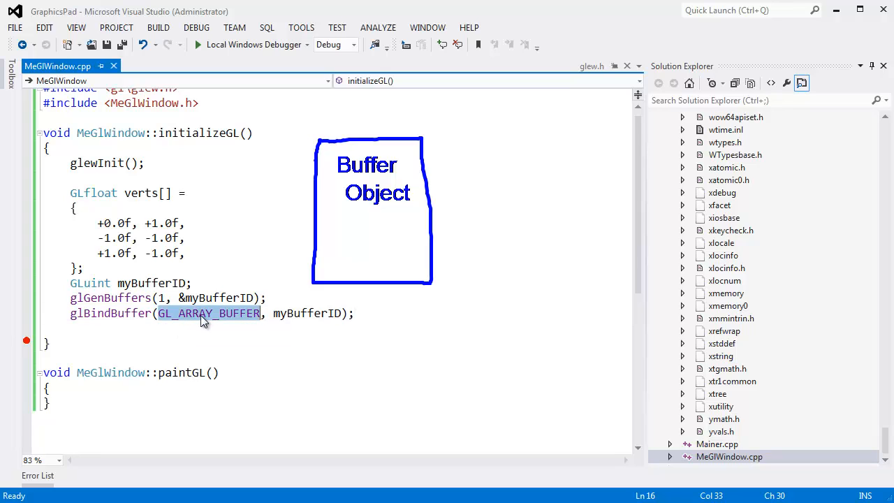
mouse_move(236, 200)
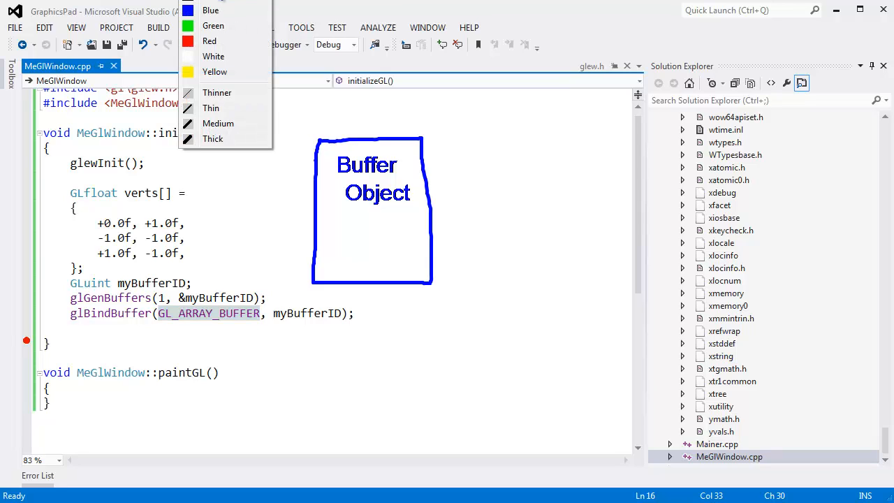
left_click(472, 352)
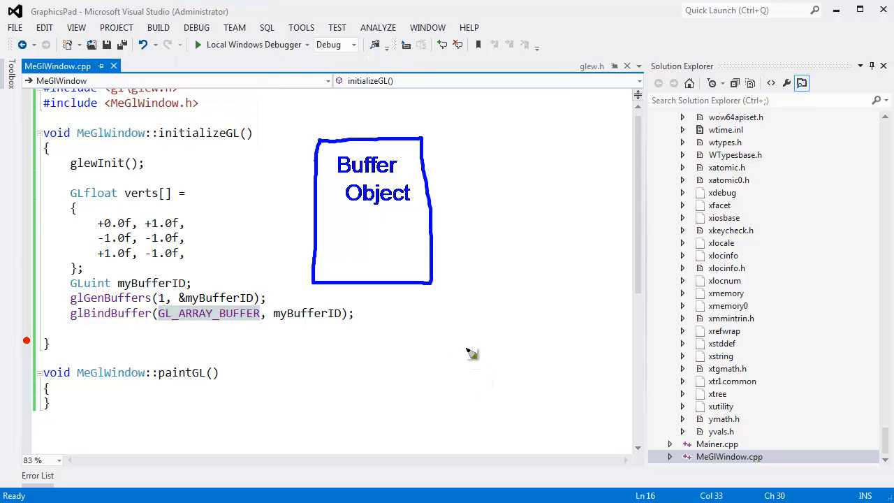
mouse_move(528, 328)
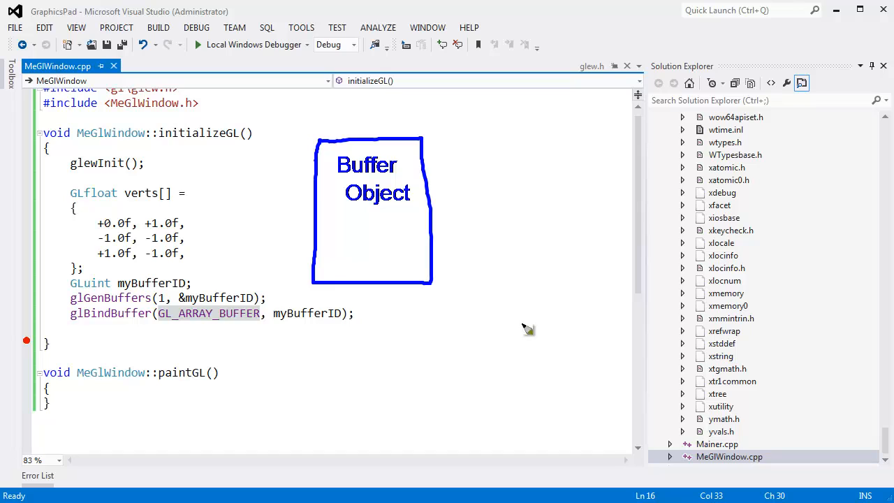
left_click_drag(382, 312, 506, 355)
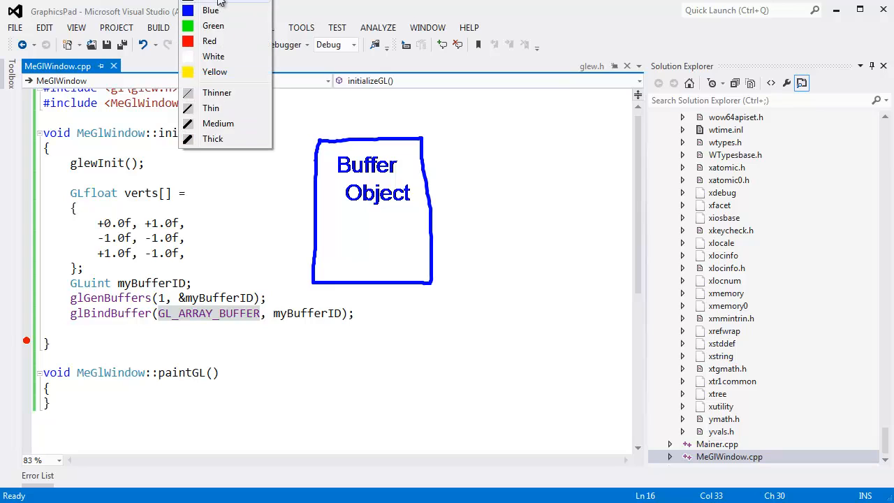
left_click(439, 335)
type("GL_")
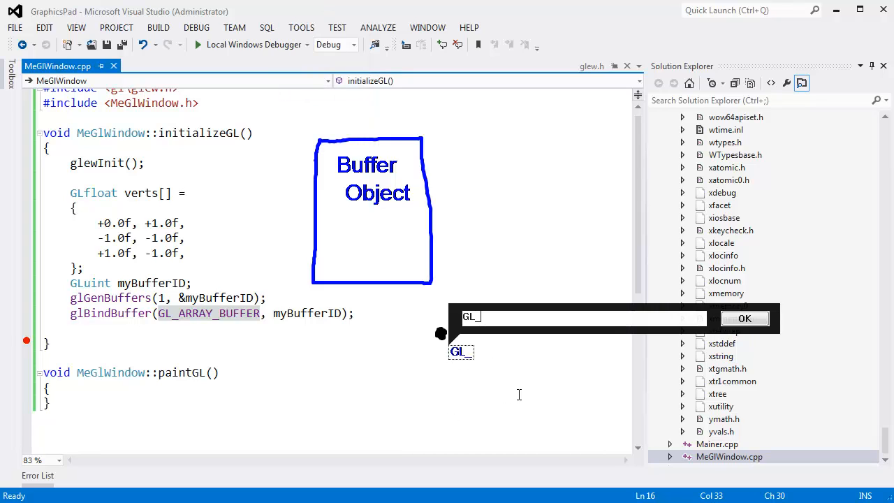
type("ARRAY_")
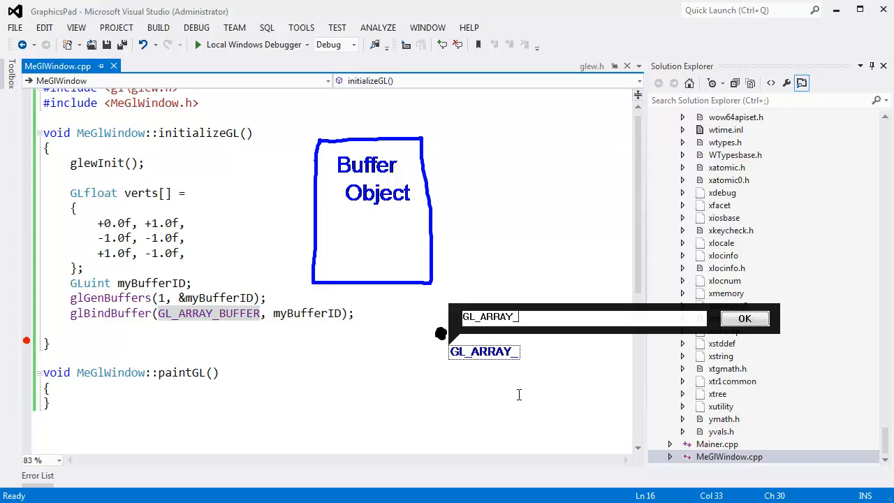
left_click(744, 318)
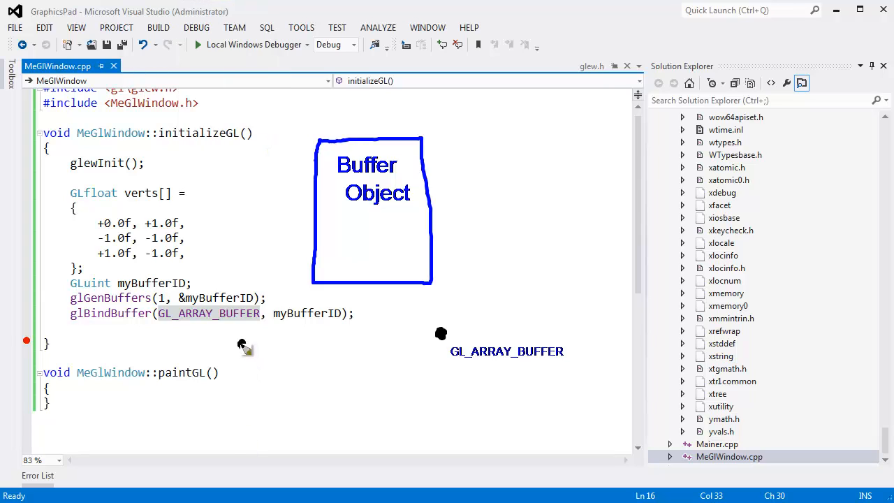
mouse_move(274, 382)
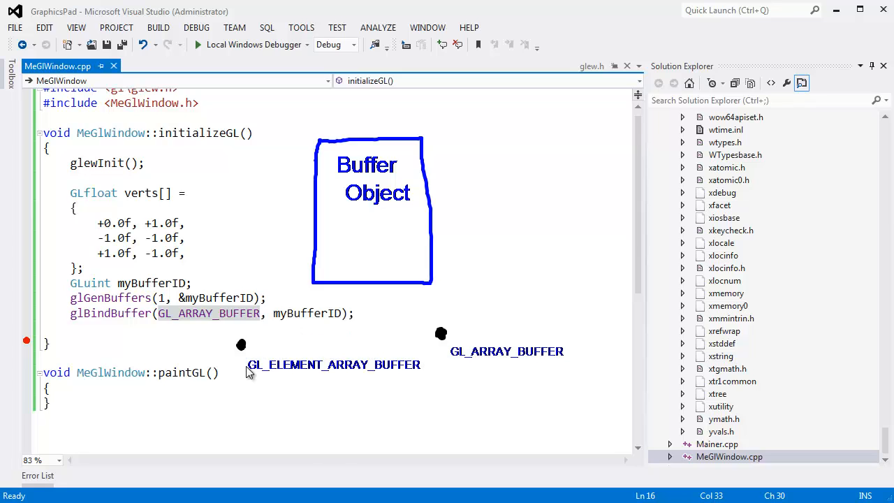
mouse_move(500, 351)
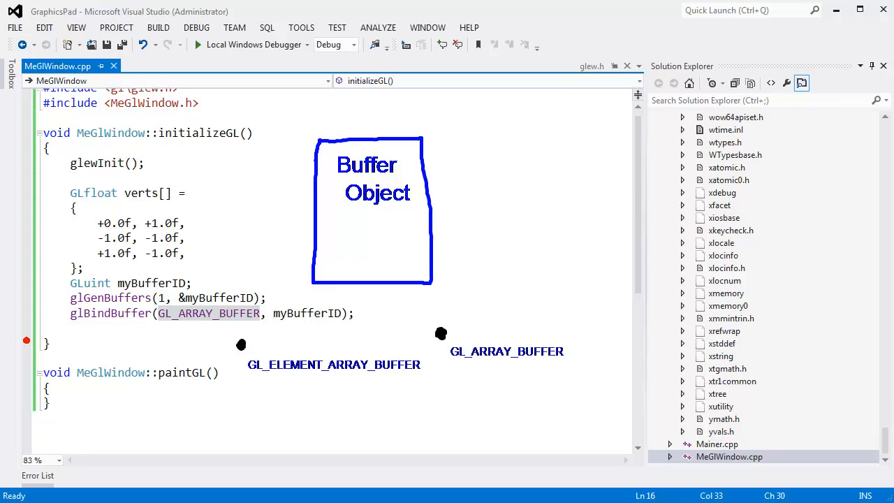
mouse_move(230, 316)
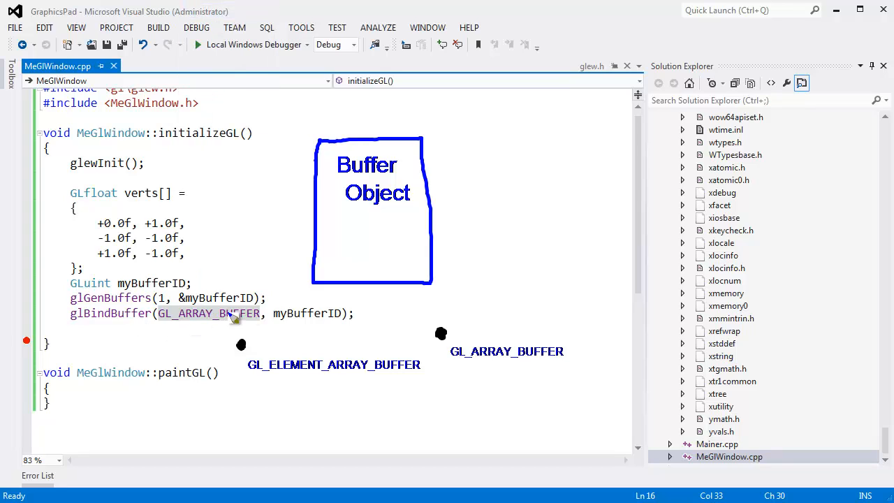
mouse_move(435, 265)
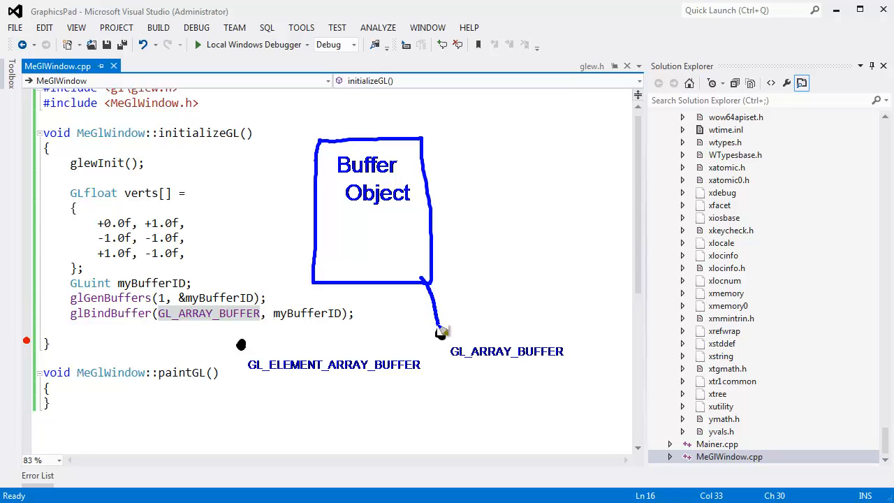
mouse_move(380, 204)
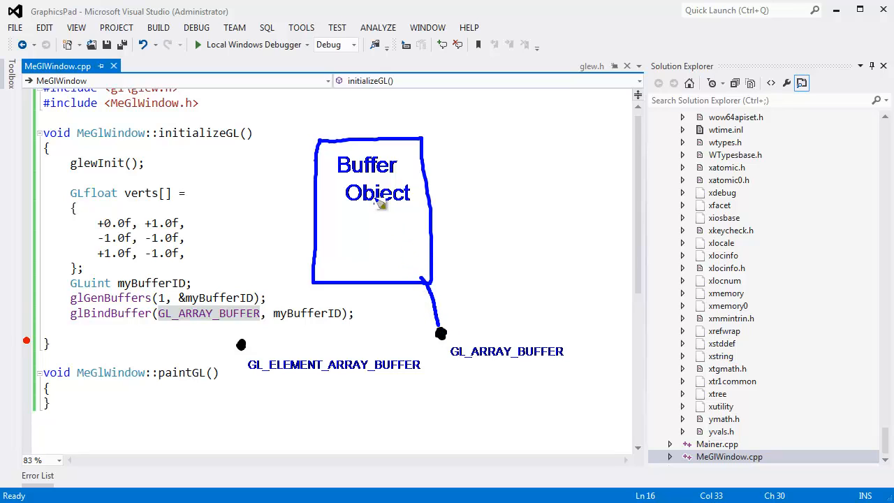
mouse_move(397, 203)
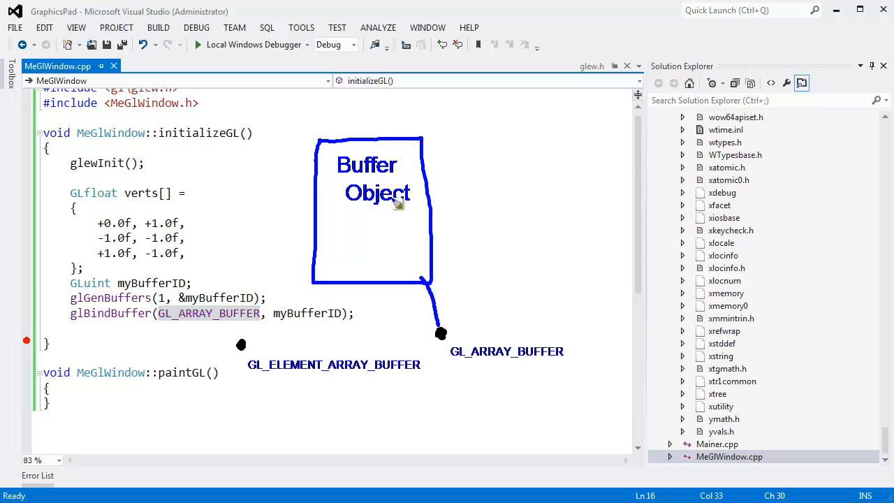
mouse_move(426, 276)
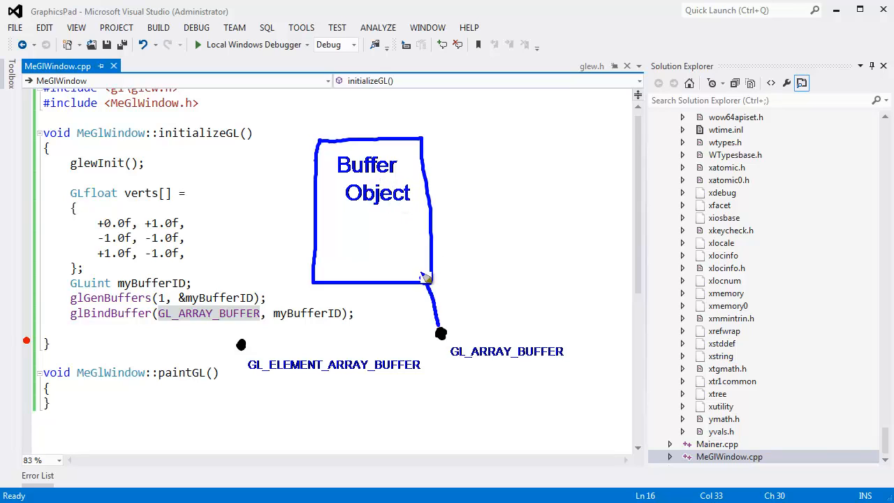
mouse_move(440, 338)
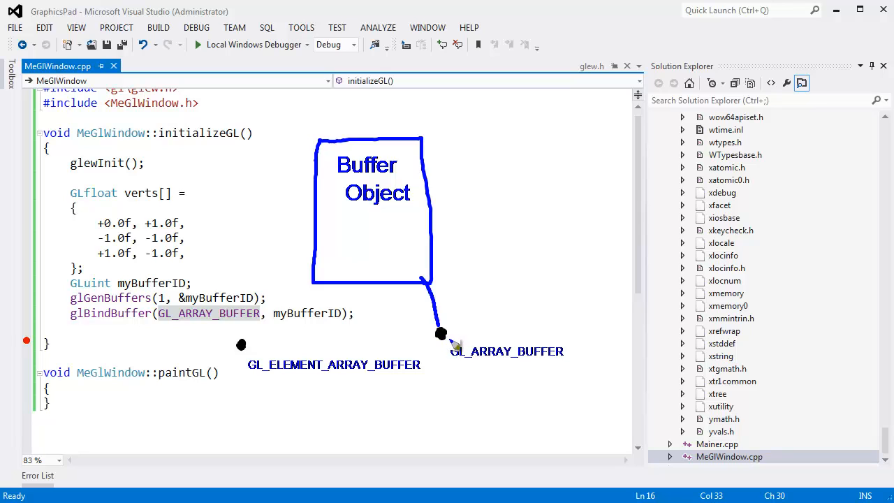
mouse_move(231, 275)
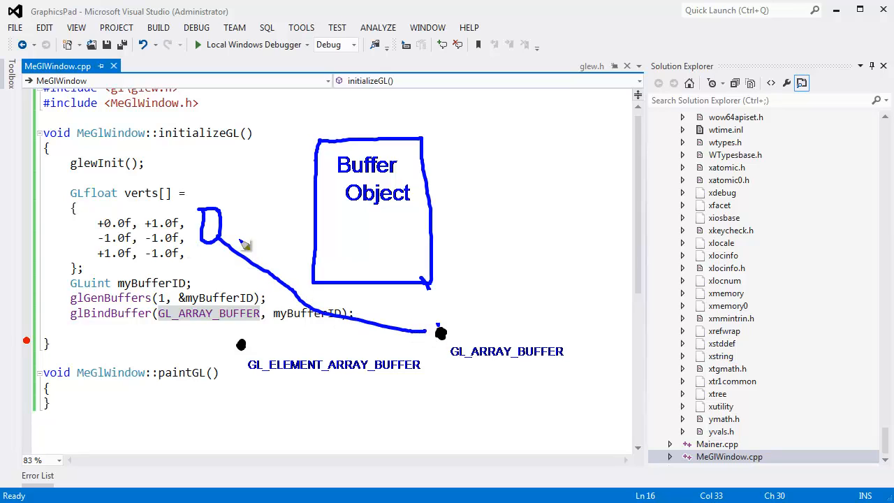
mouse_move(376, 46)
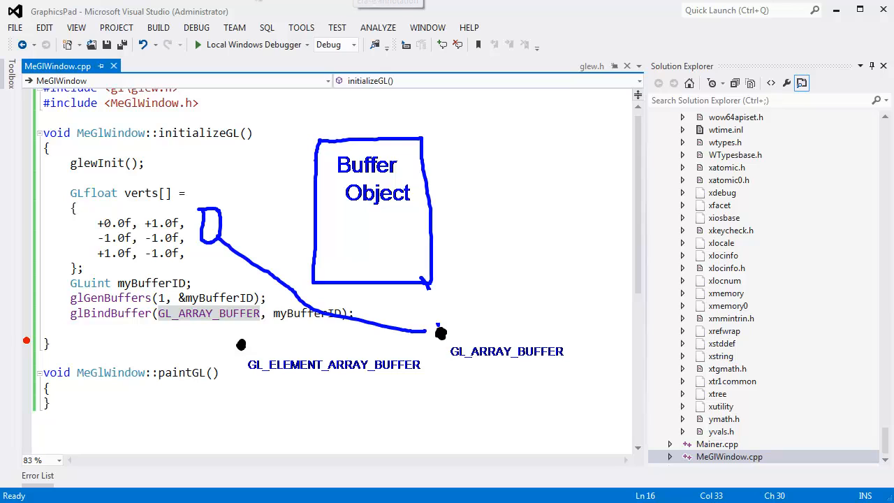
mouse_move(437, 339)
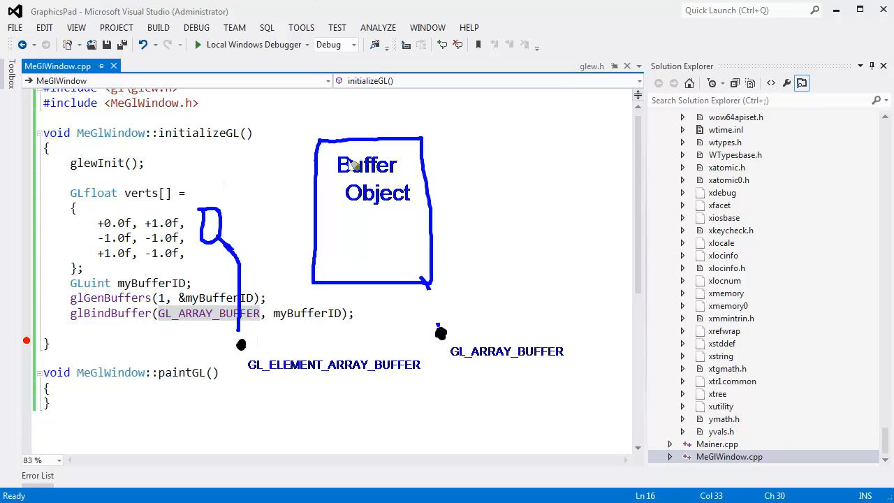
mouse_move(387, 128)
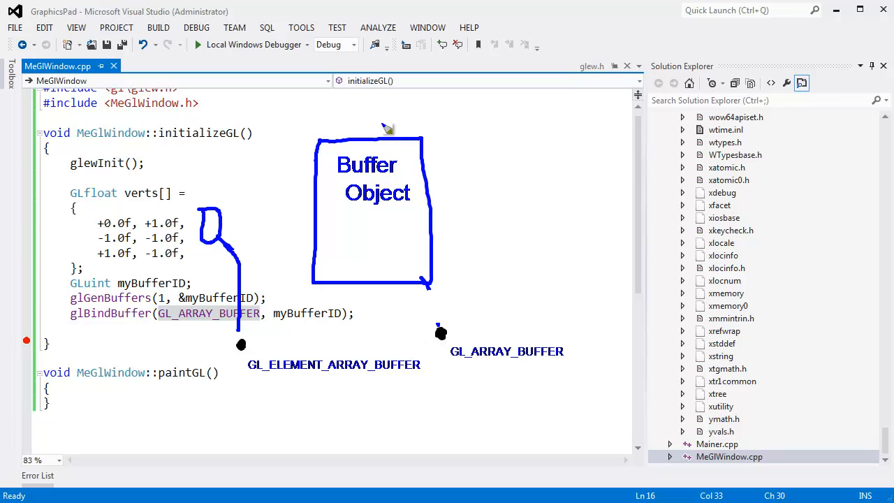
mouse_move(237, 187)
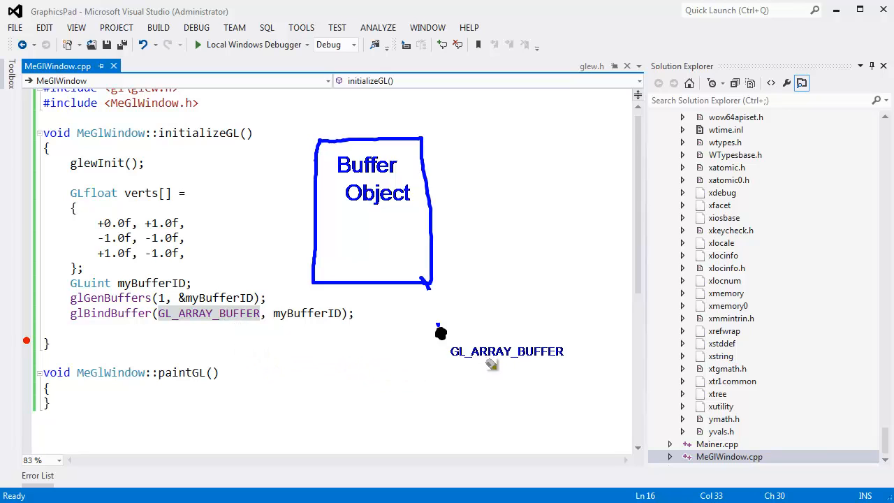
mouse_move(429, 287)
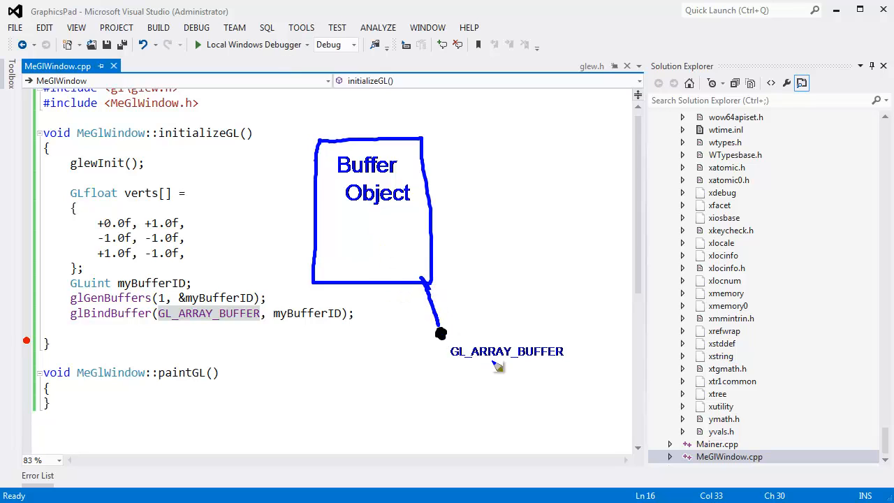
mouse_move(394, 46)
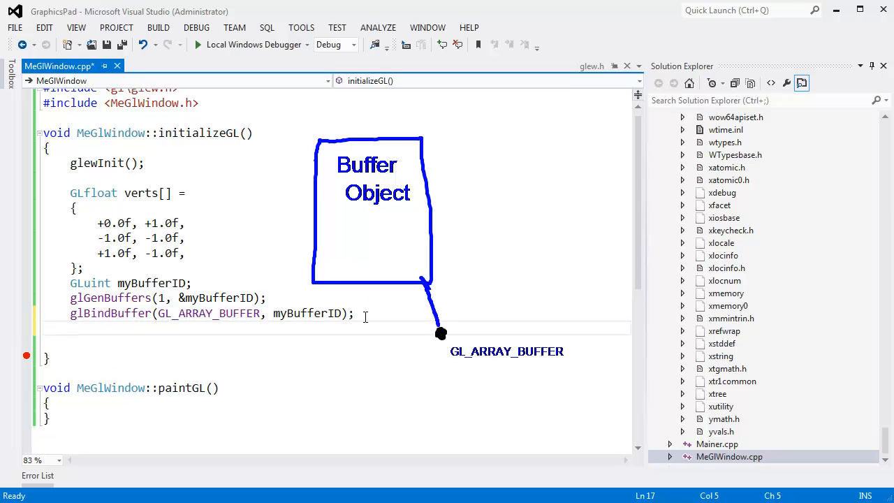
- Start typing glBufferData on a new line after glBindBuffer
type("GLBU")
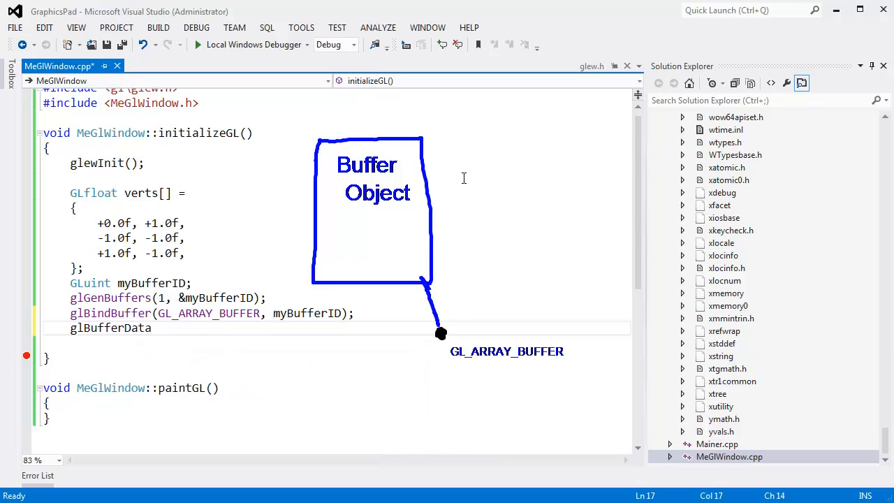
- Enter GL_ARRAY_BUFFER followed by a comma as glBufferData's first argument
type("(")
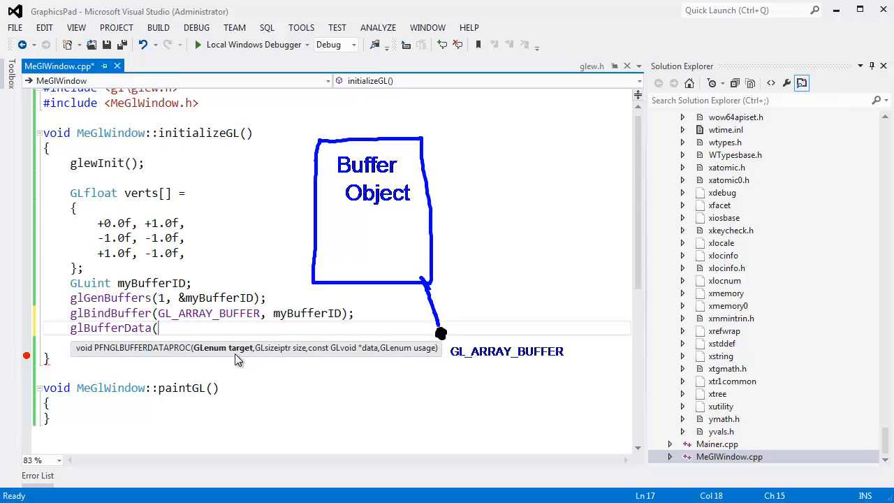
mouse_move(382, 180)
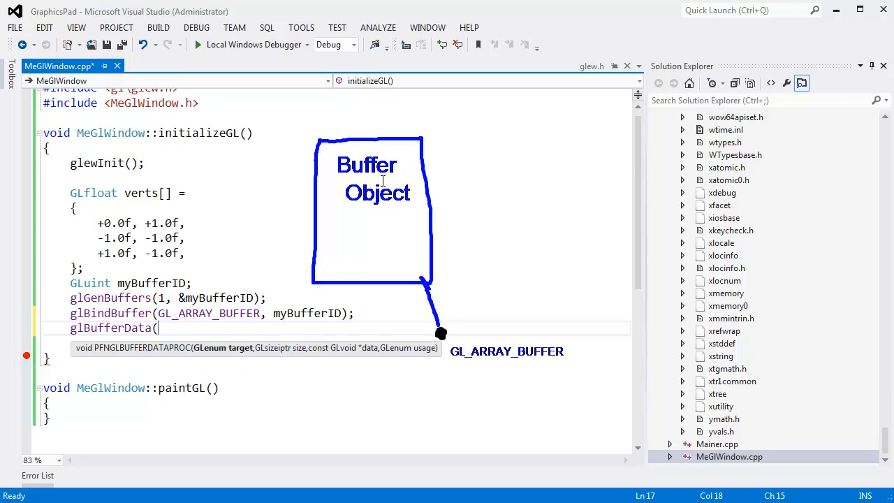
mouse_move(243, 355)
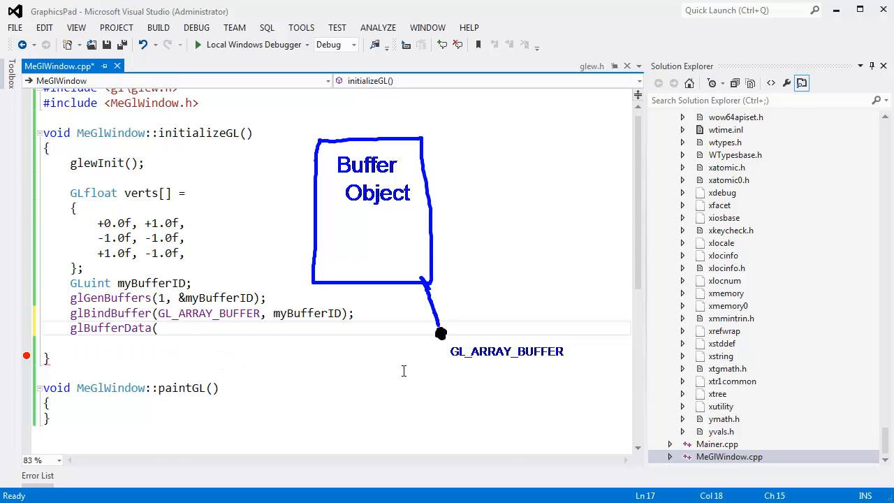
type("GL_ARRAY_BUFFER,")
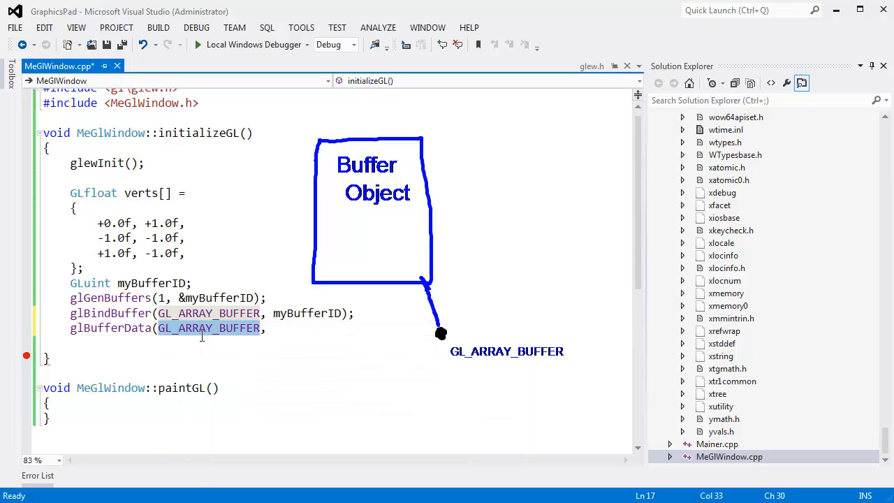
left_click(132, 342)
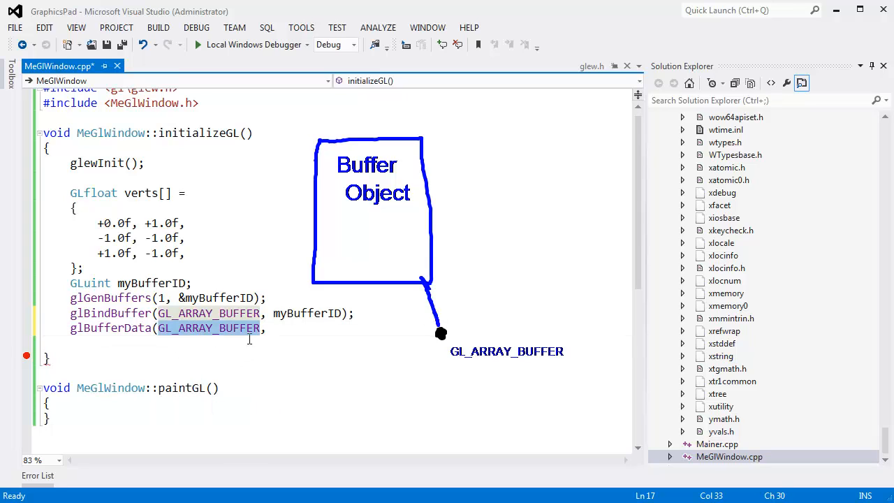
mouse_move(198, 339)
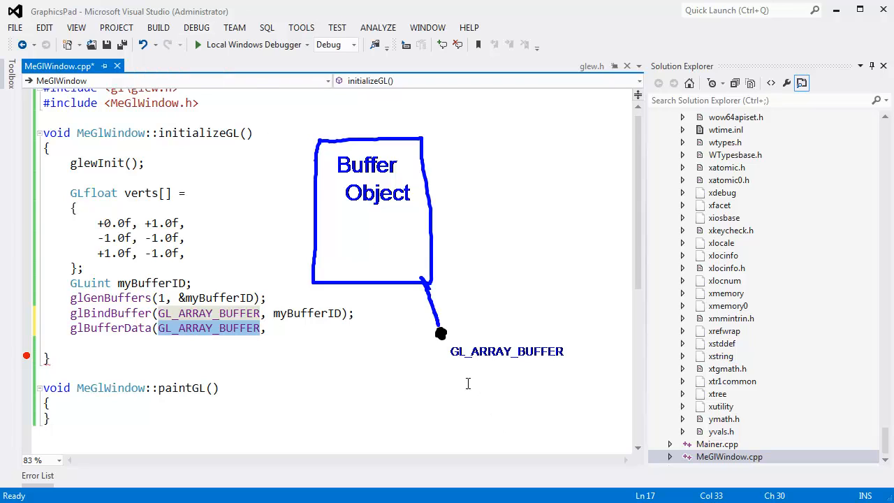
mouse_move(445, 340)
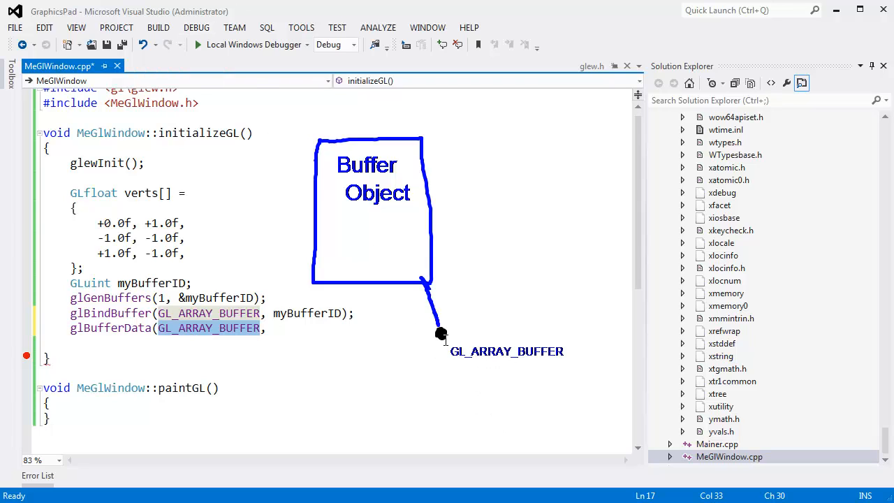
mouse_move(371, 202)
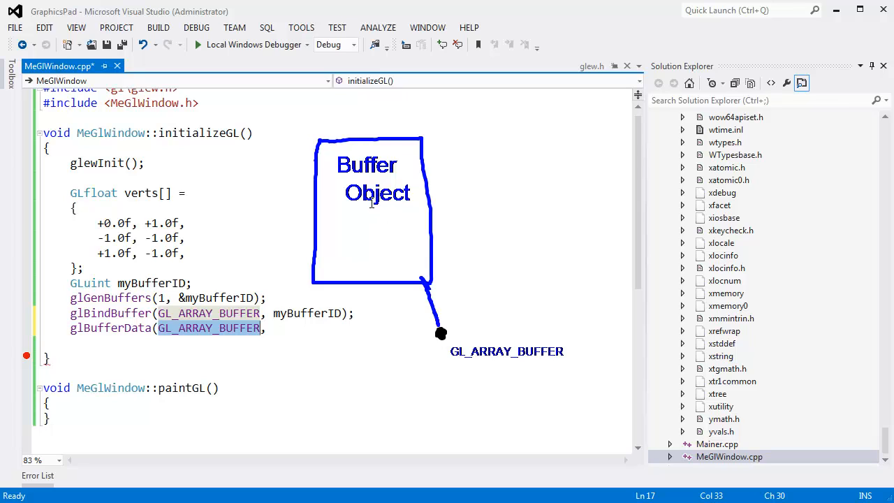
mouse_move(347, 214)
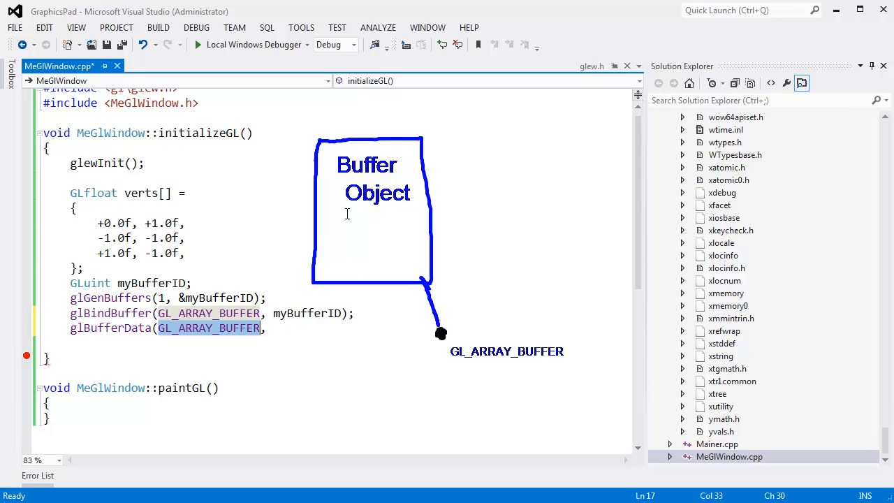
type(",")
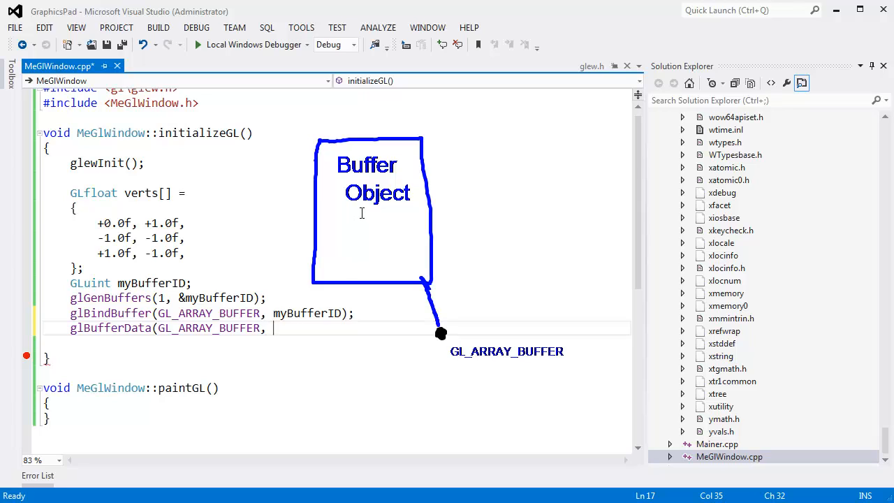
mouse_move(356, 218)
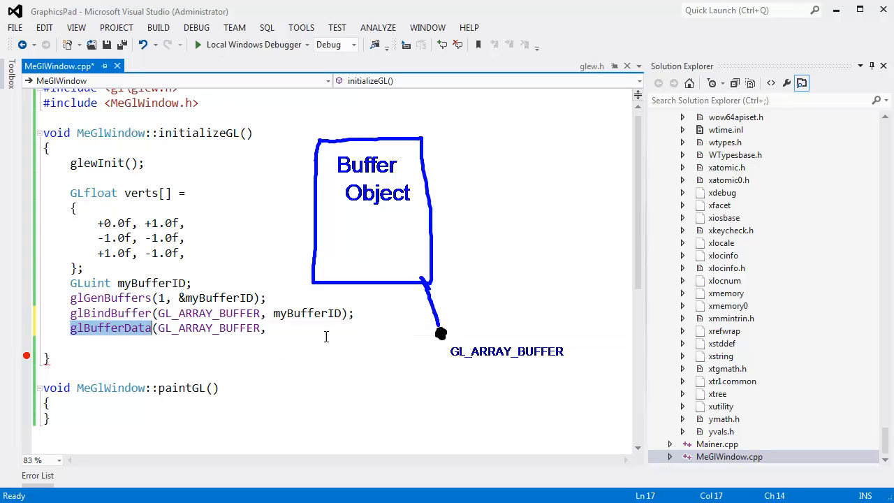
left_click_drag(467, 136, 520, 180)
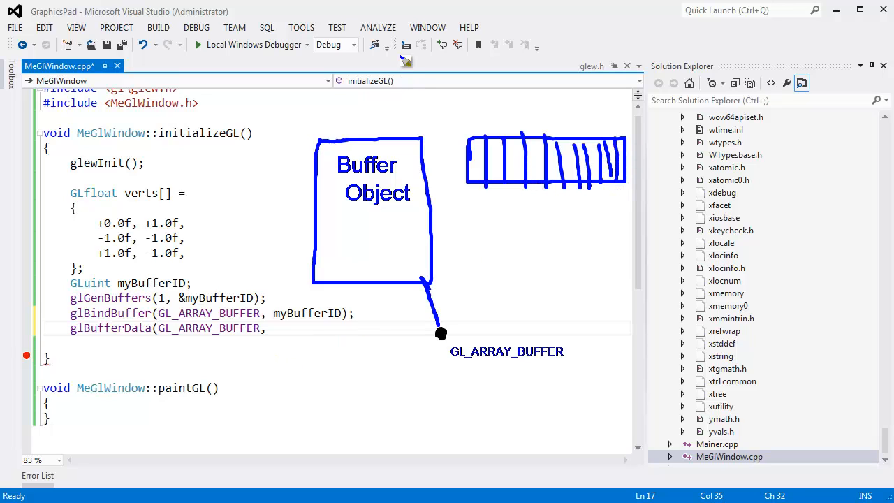
mouse_move(407, 61)
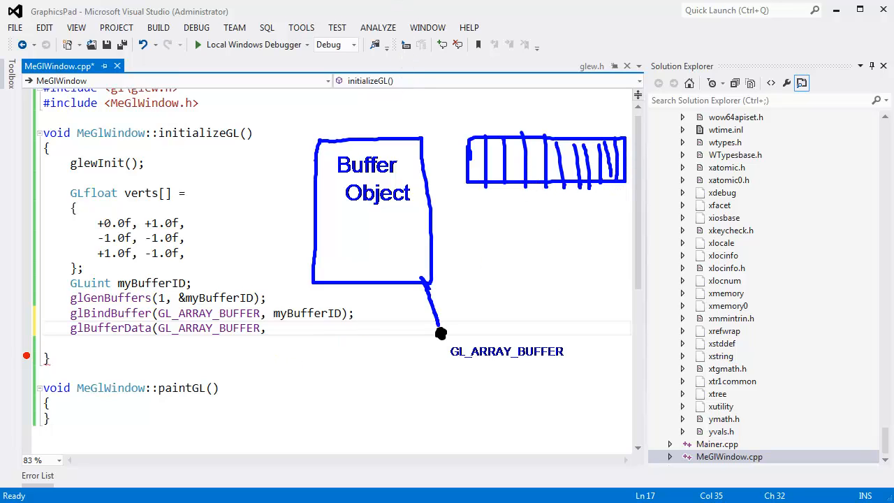
mouse_move(289, 334)
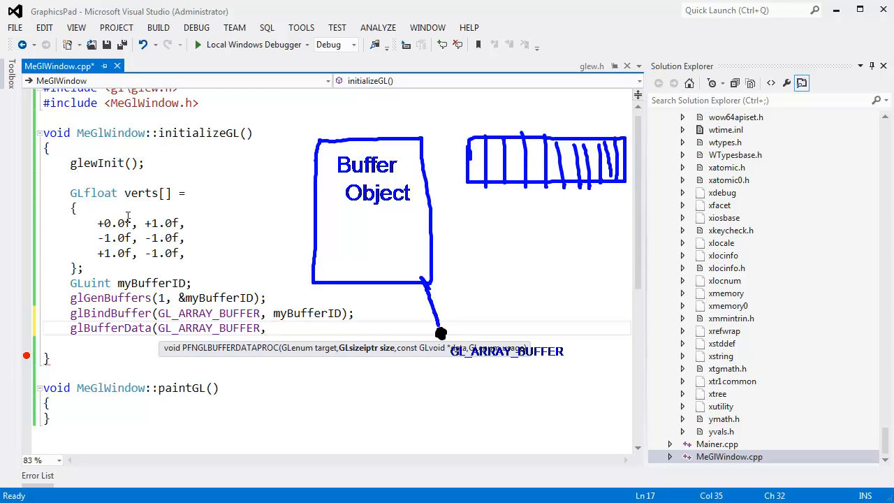
mouse_move(398, 359)
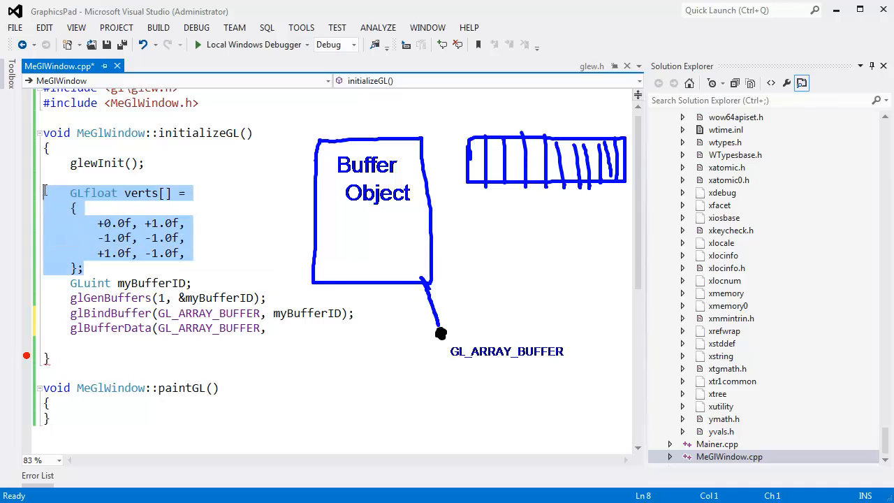
left_click(185, 222)
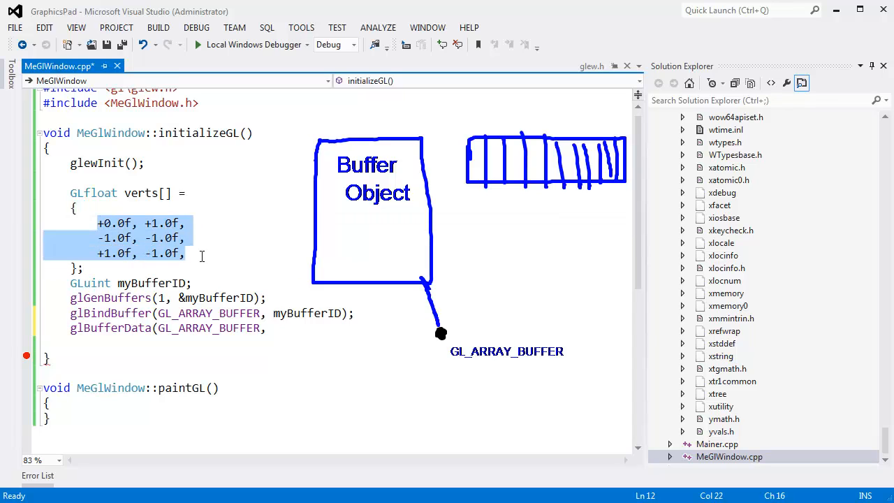
- Add sizeof(verts), and verts, as glBufferData's size and data arguments
type("SI")
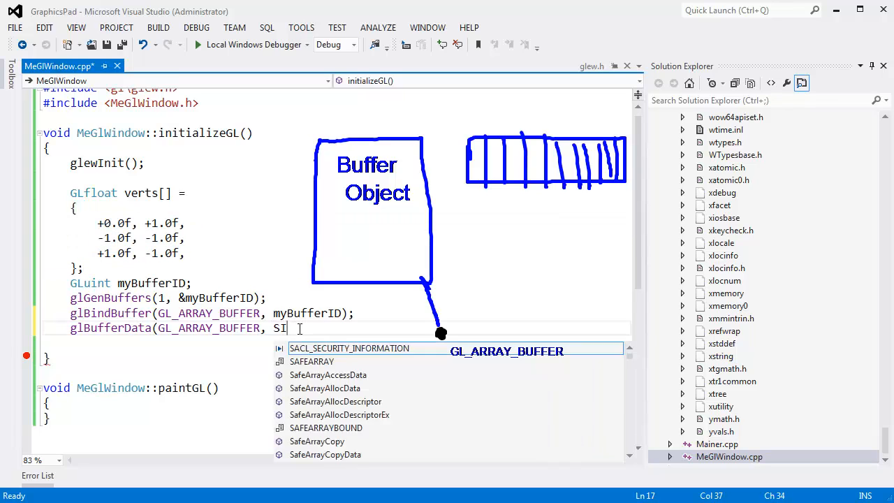
type("ZEOF(")
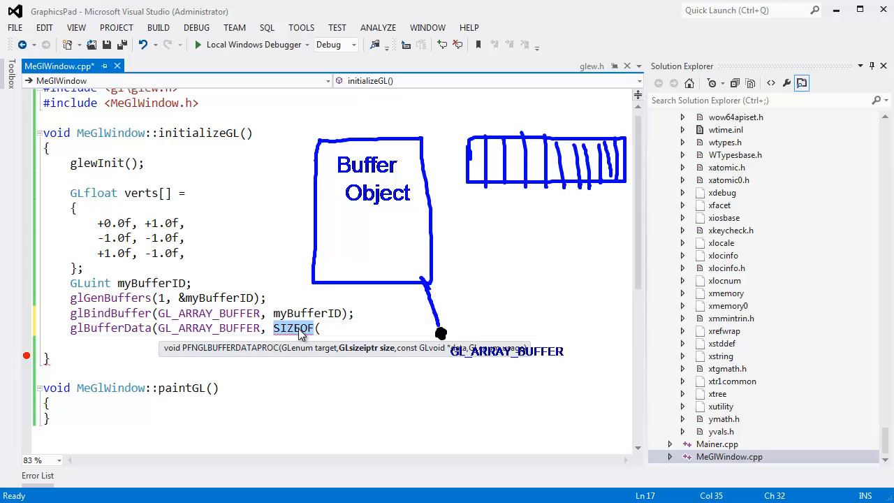
type("sizeof")
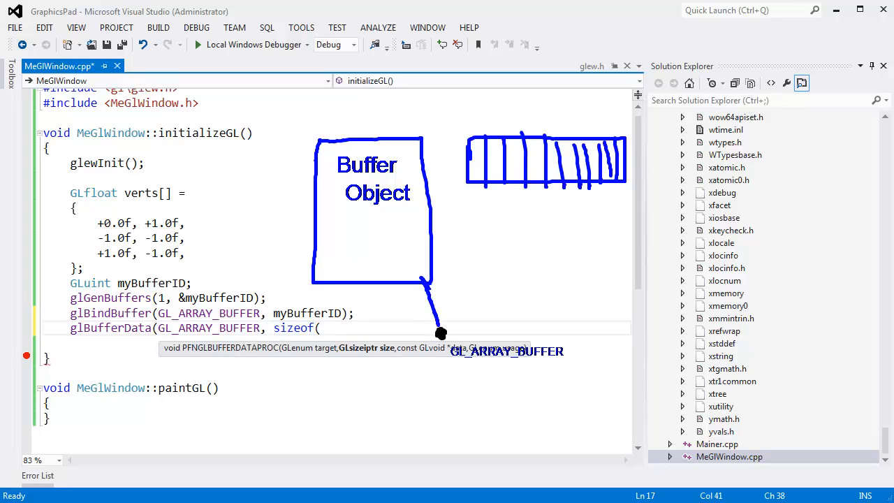
type("verts),")
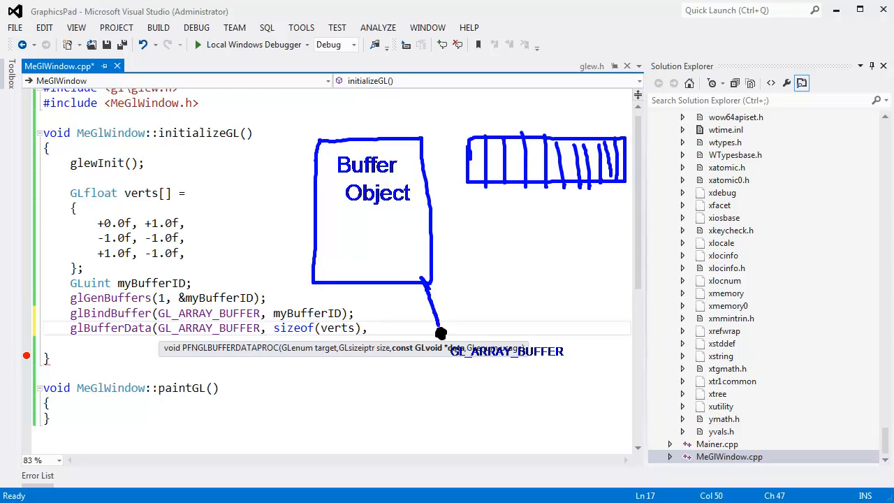
mouse_move(473, 359)
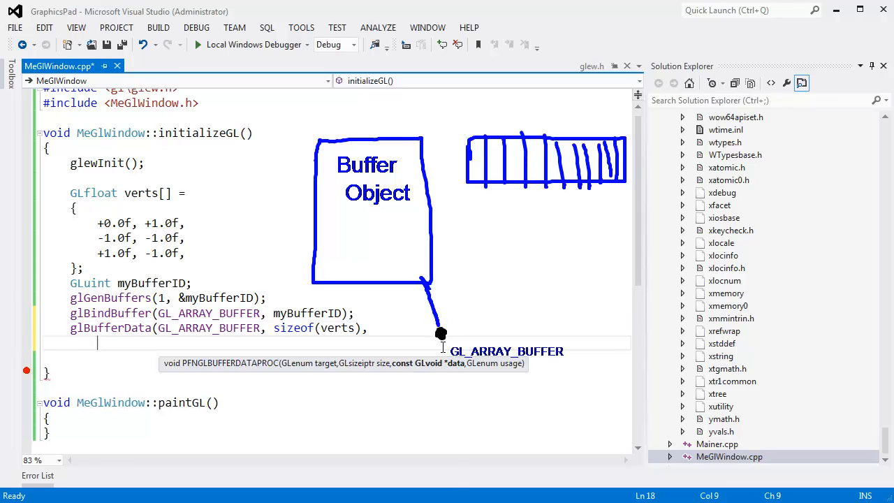
type("verts,")
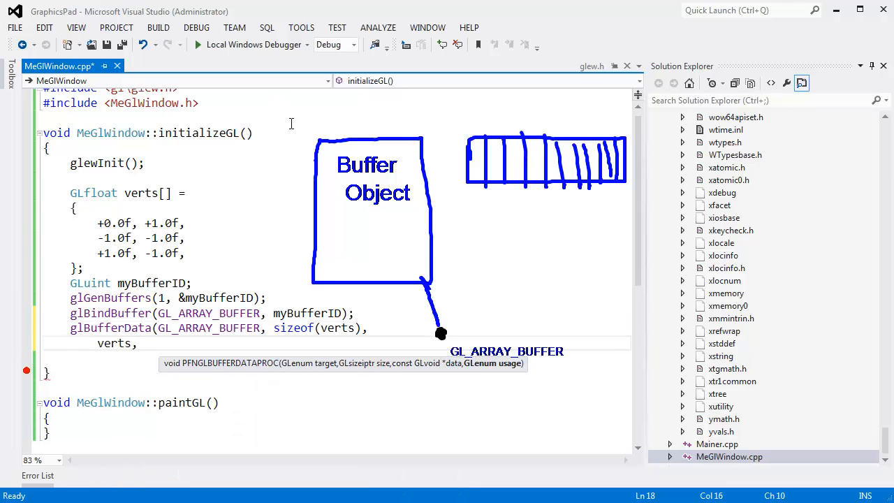
double_click(113, 343)
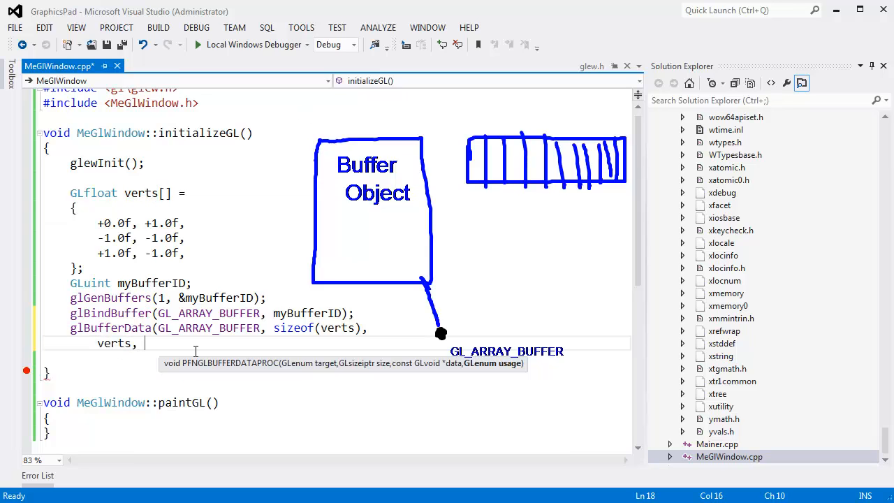
mouse_move(508, 370)
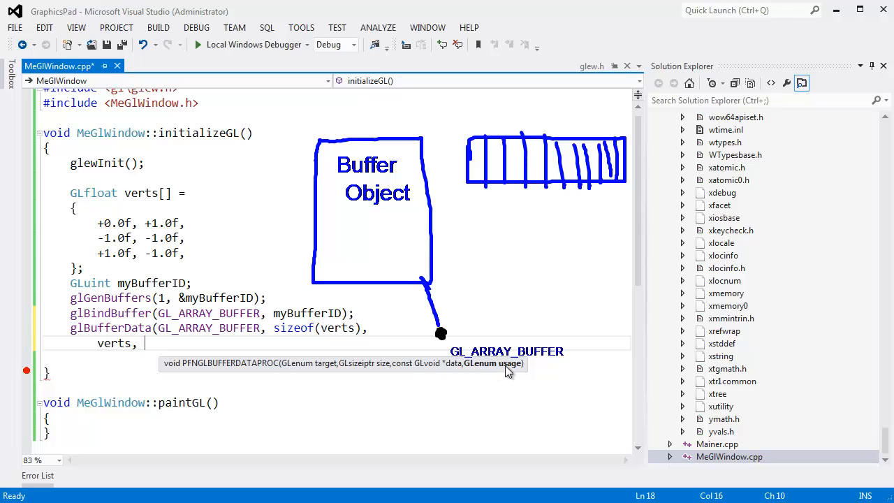
mouse_move(283, 371)
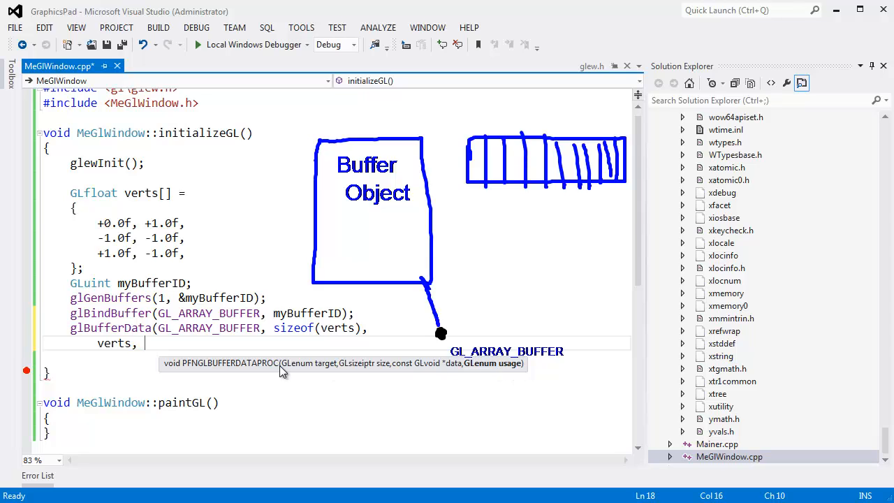
mouse_move(202, 369)
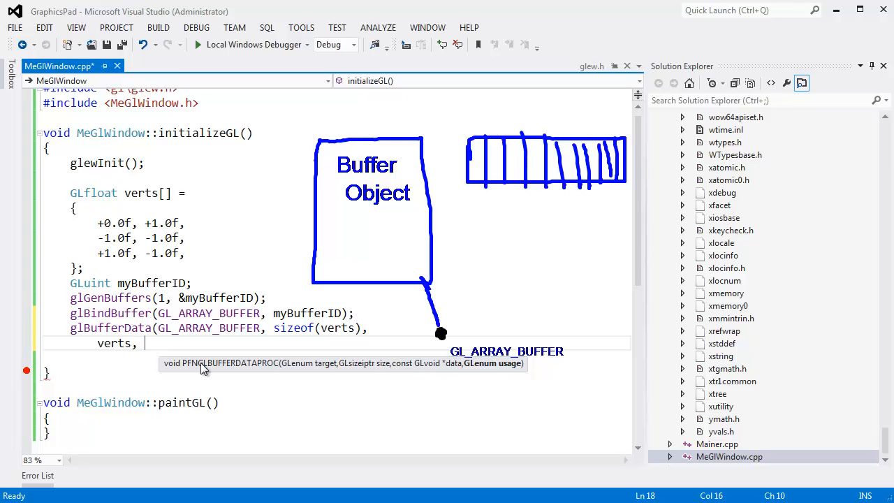
mouse_move(313, 344)
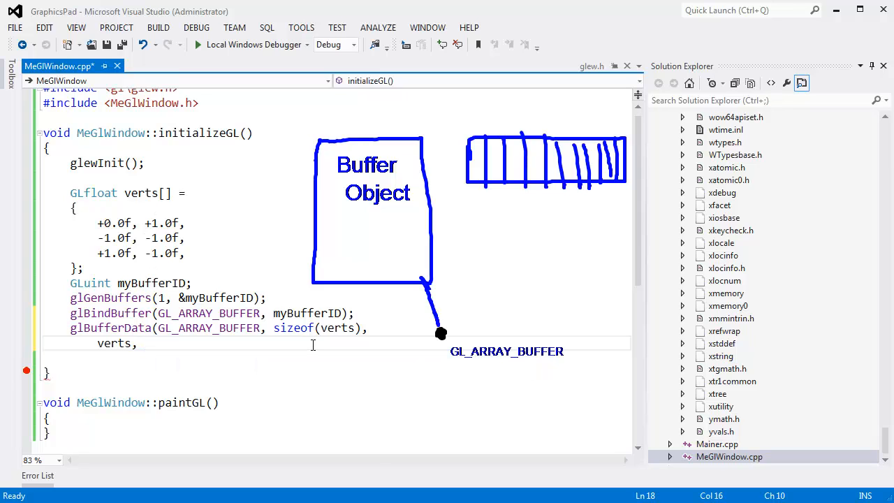
- Complete glBufferData with GL_STATIC_DRAW as the usage argument and close the statement
type("gl_st")
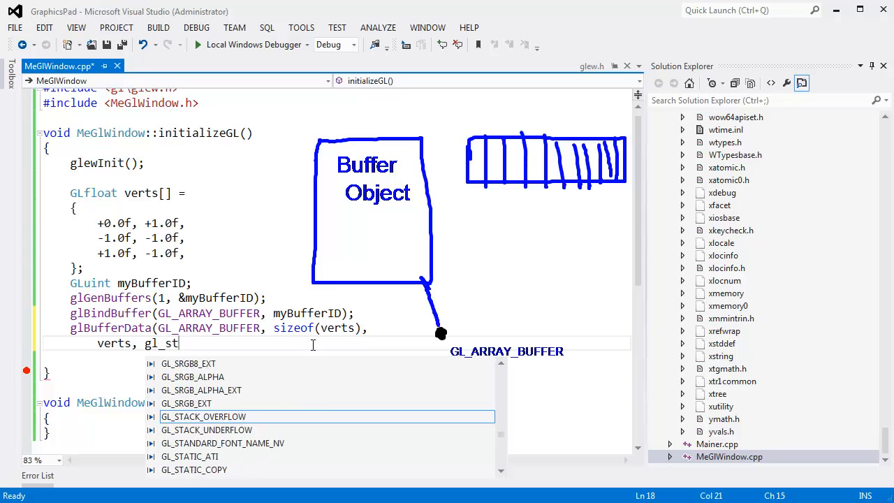
type("atic_dra")
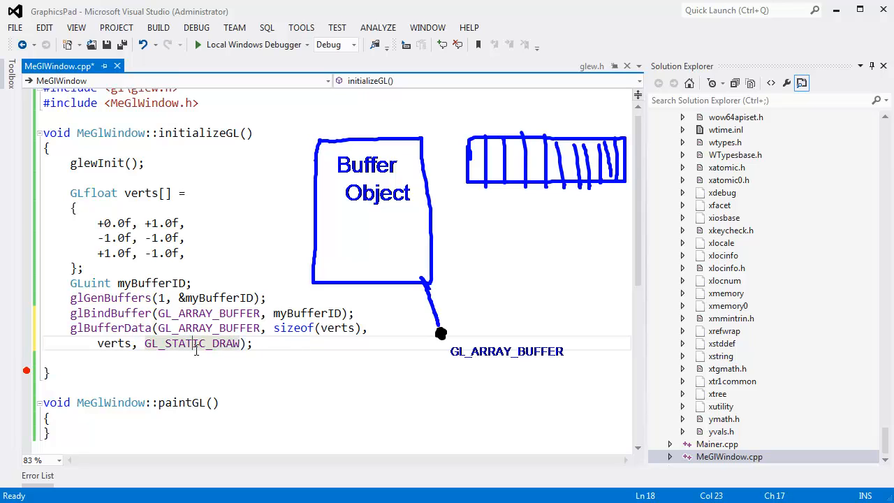
double_click(188, 343)
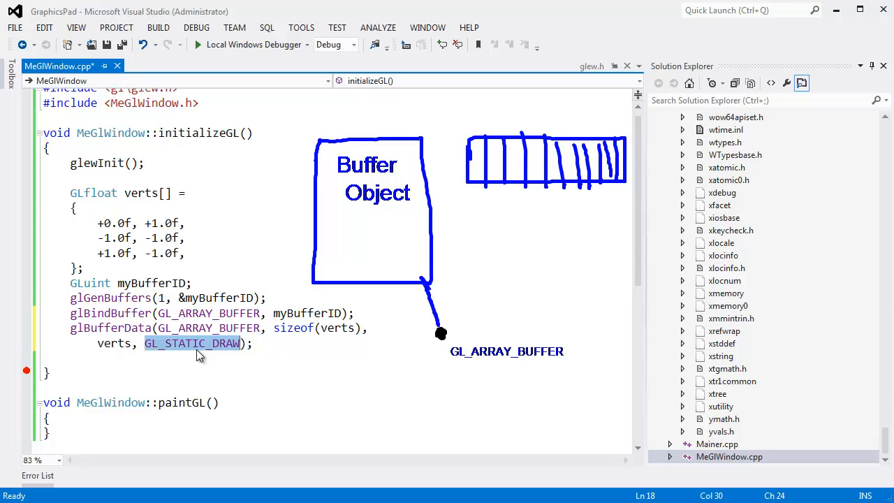
mouse_move(173, 350)
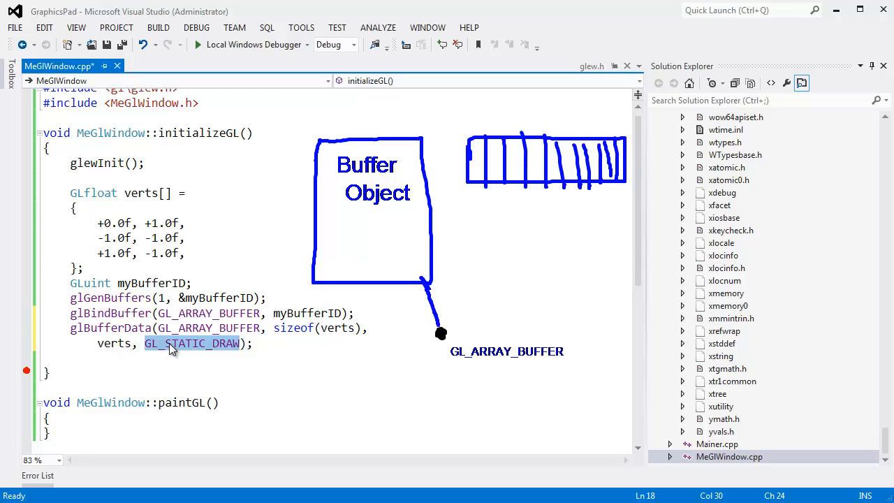
mouse_move(357, 335)
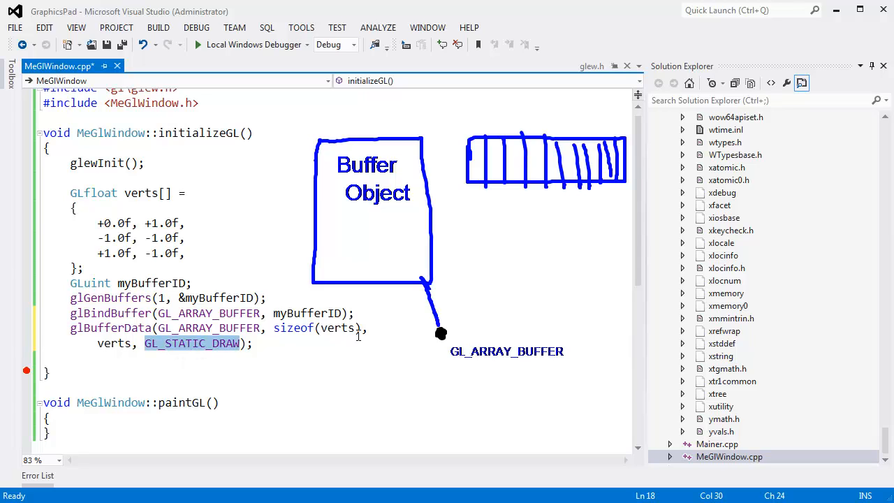
left_click(290, 343)
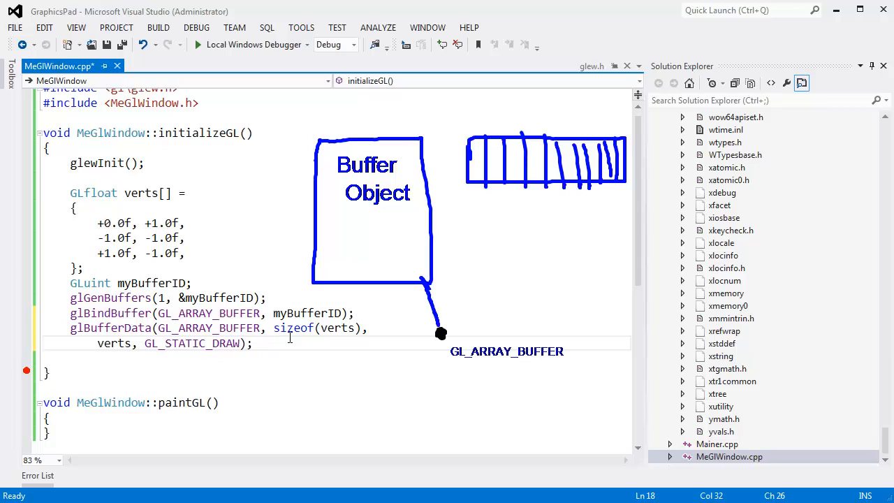
double_click(192, 343)
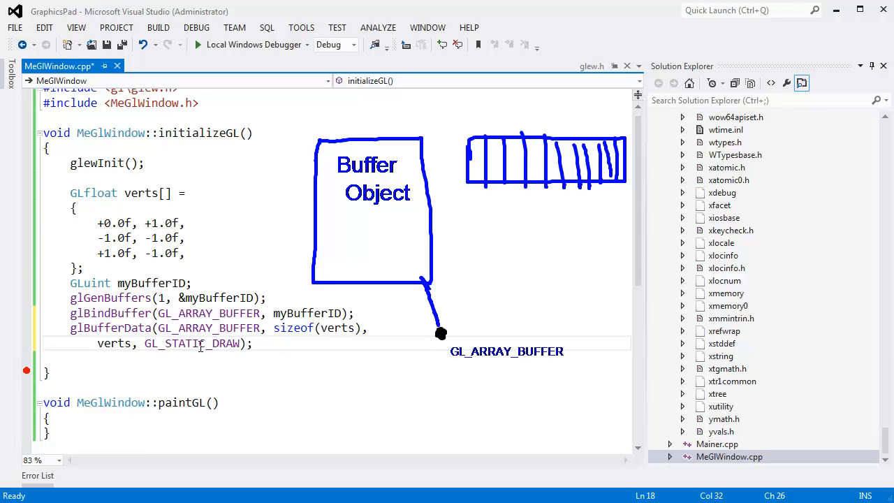
double_click(191, 343)
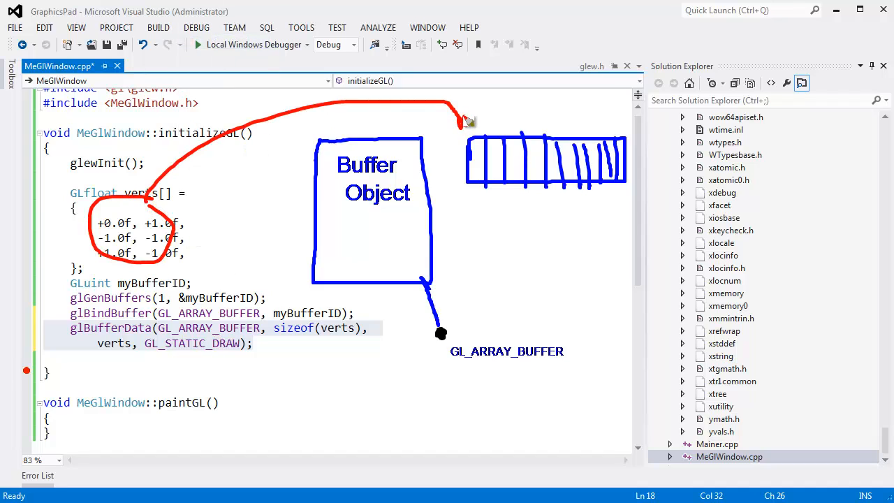
mouse_move(534, 167)
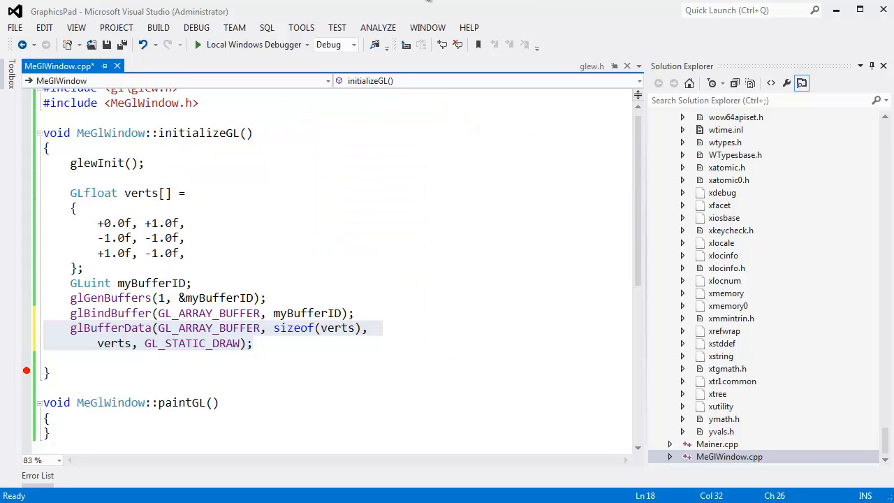
mouse_move(118, 421)
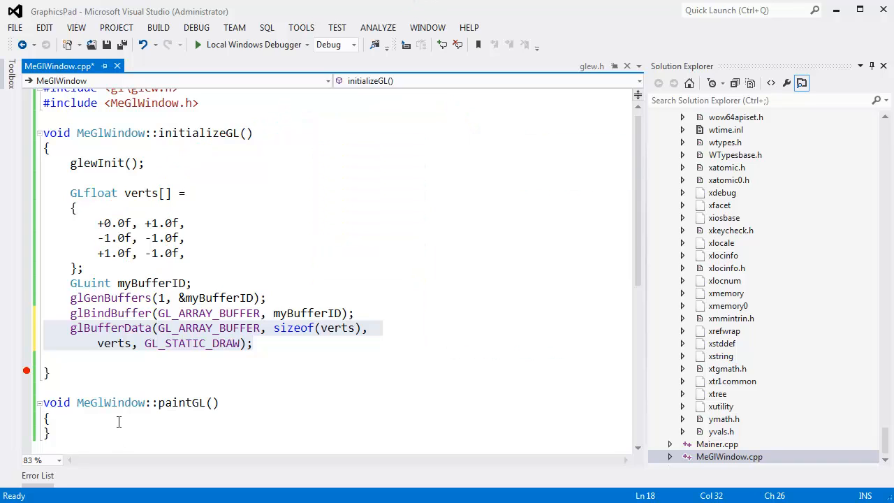